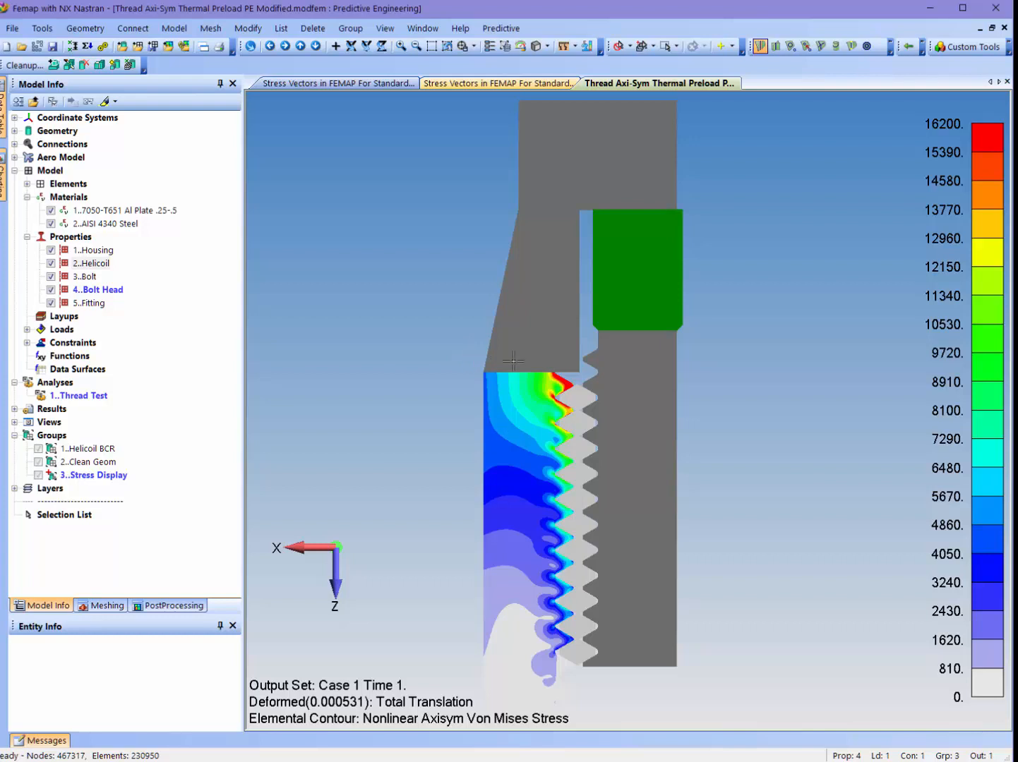
{"action": "mouse_move", "coordinate": [572, 584]}
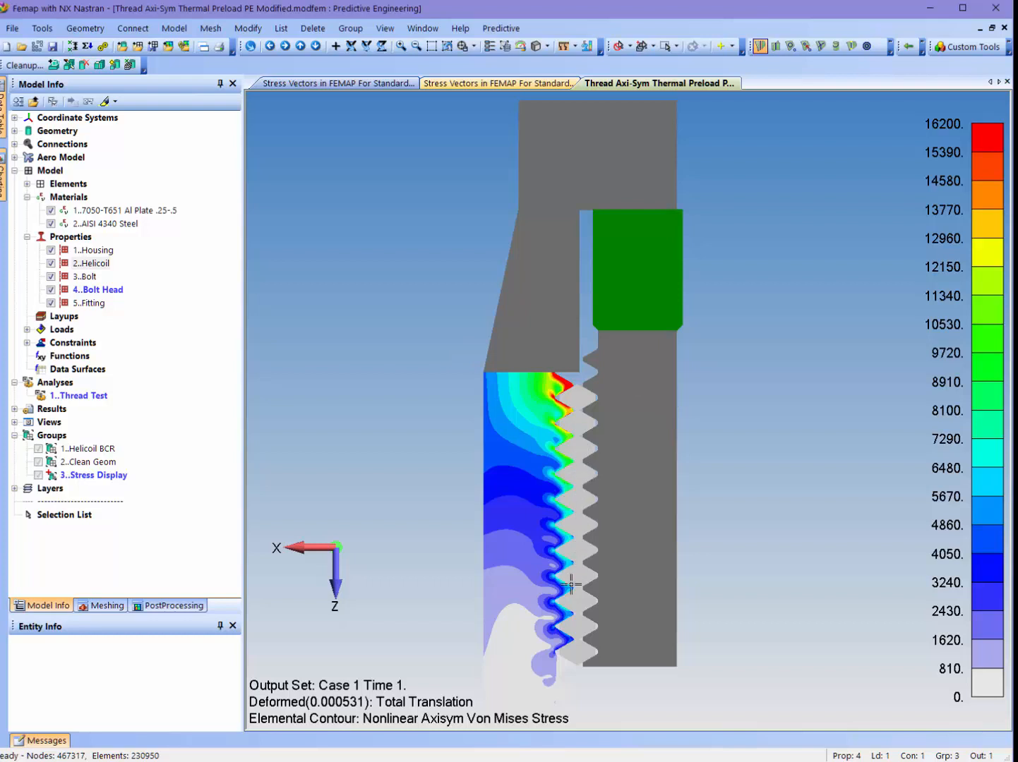
{"action": "mouse_move", "coordinate": [630, 314]}
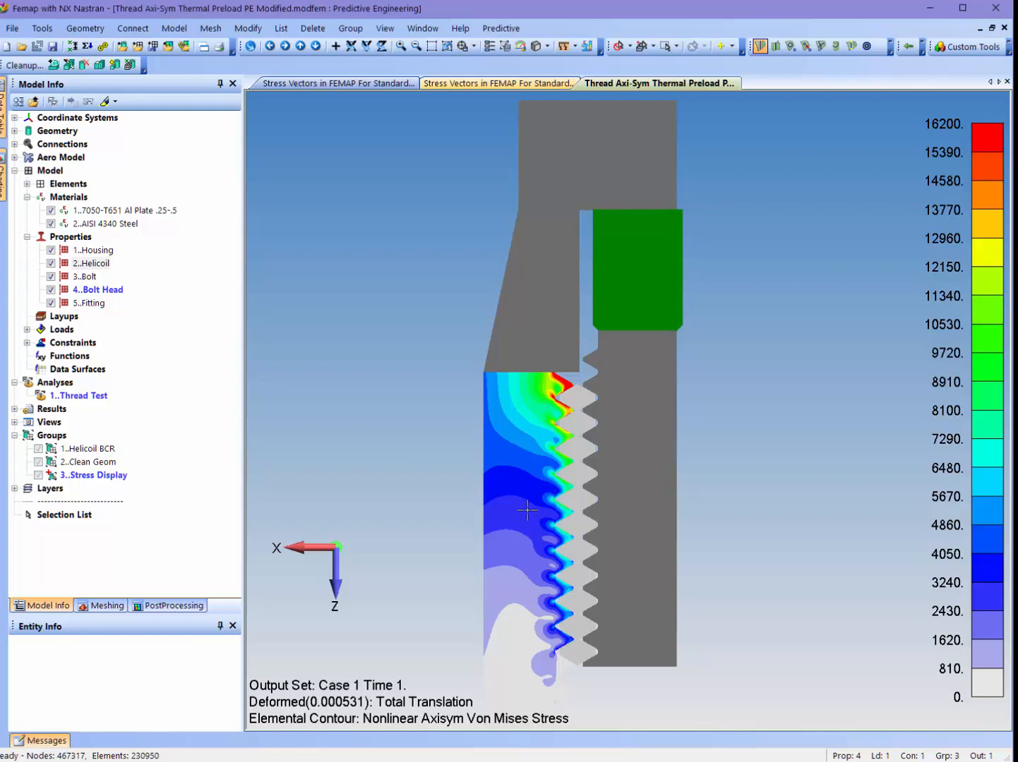
- Switch to the 'Stress Vectors in FEMAP For Standard 2D Example' plate-with-hole model
{"action": "left_click", "coordinate": [337, 82]}
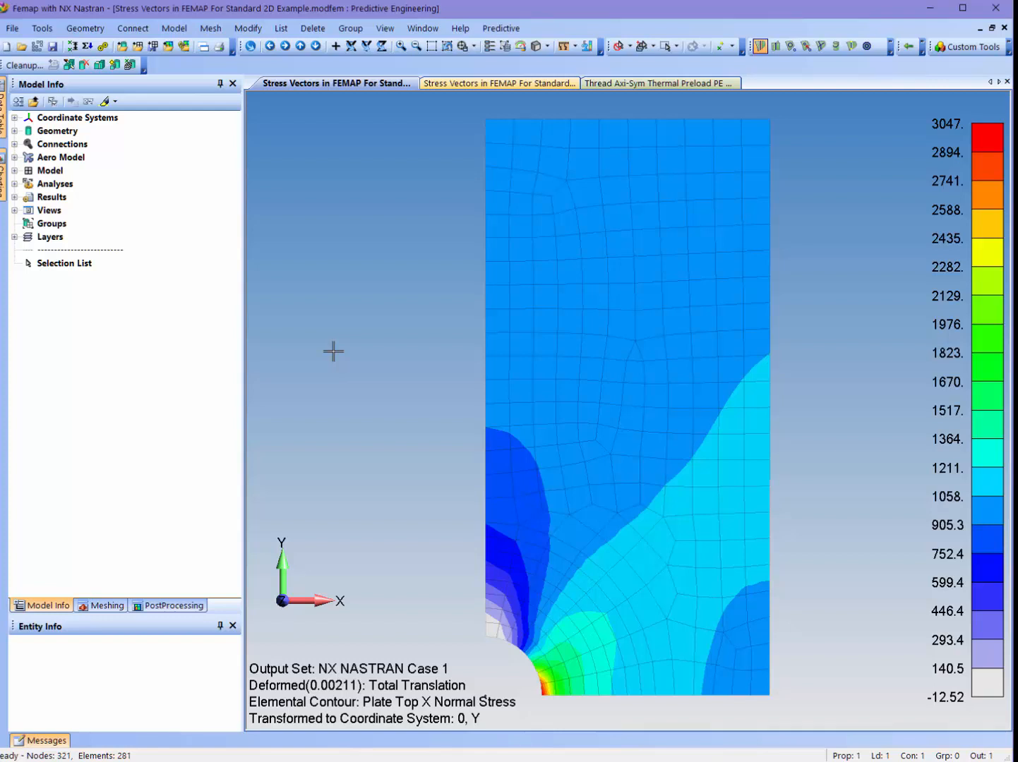
{"action": "mouse_move", "coordinate": [499, 569]}
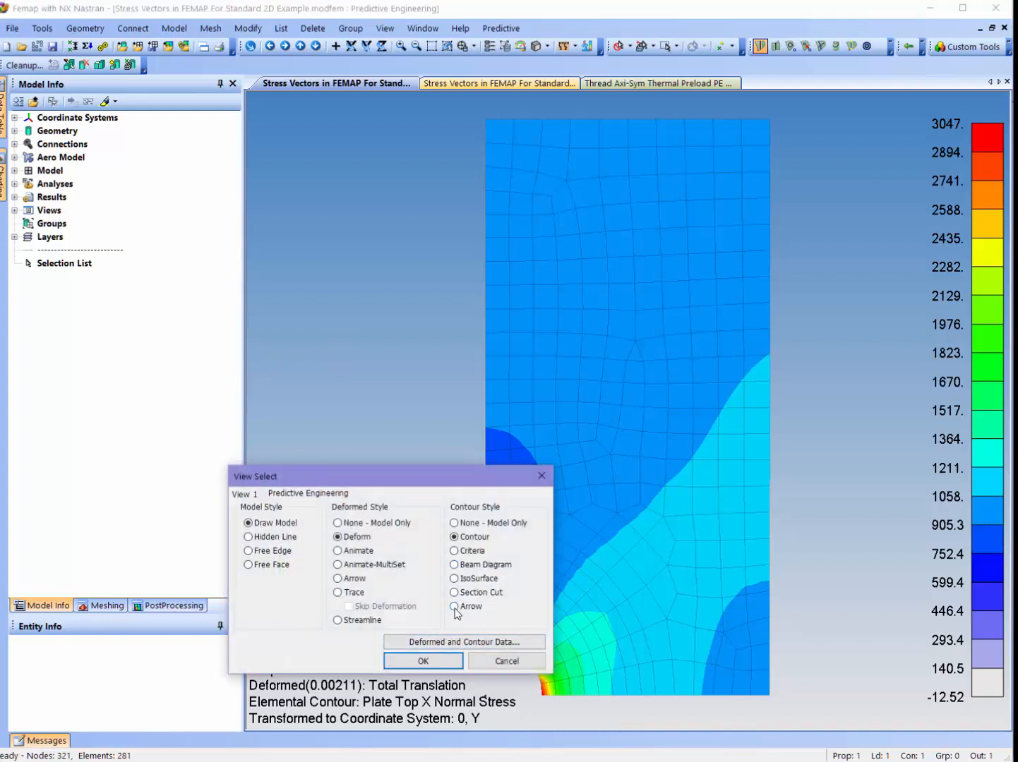
- Choose Arrow contour style with double-ended, contour-coloured 2D components of Plate Top Y and X Normal Stress
{"action": "left_click", "coordinate": [465, 642]}
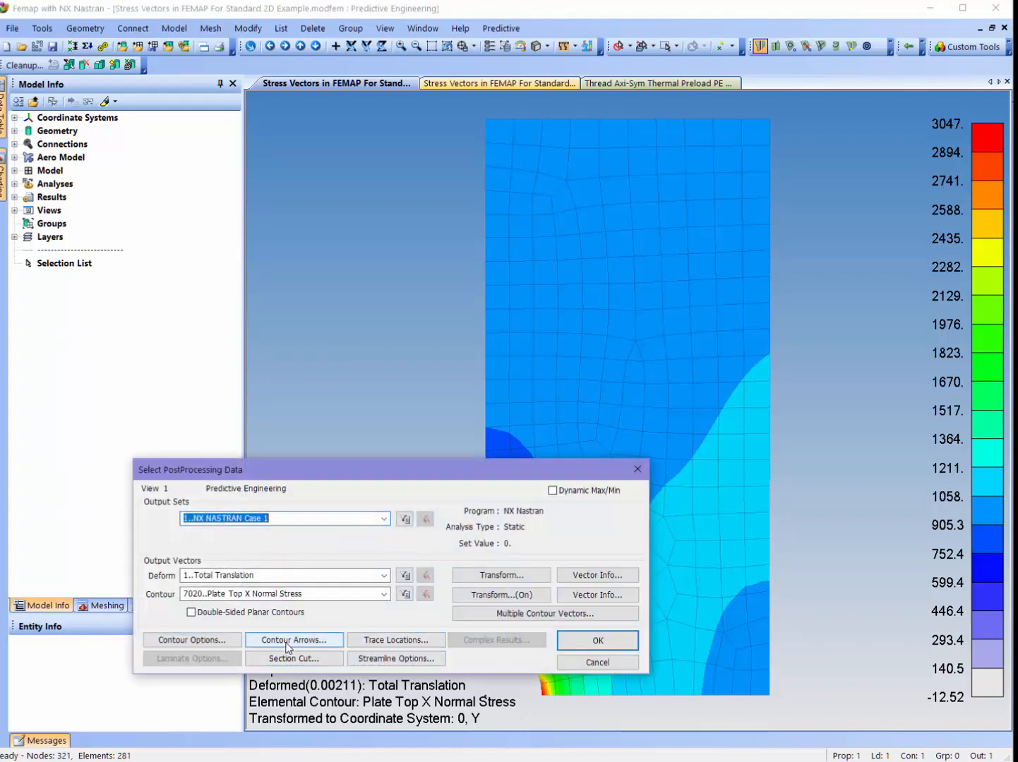
{"action": "left_click", "coordinate": [294, 640]}
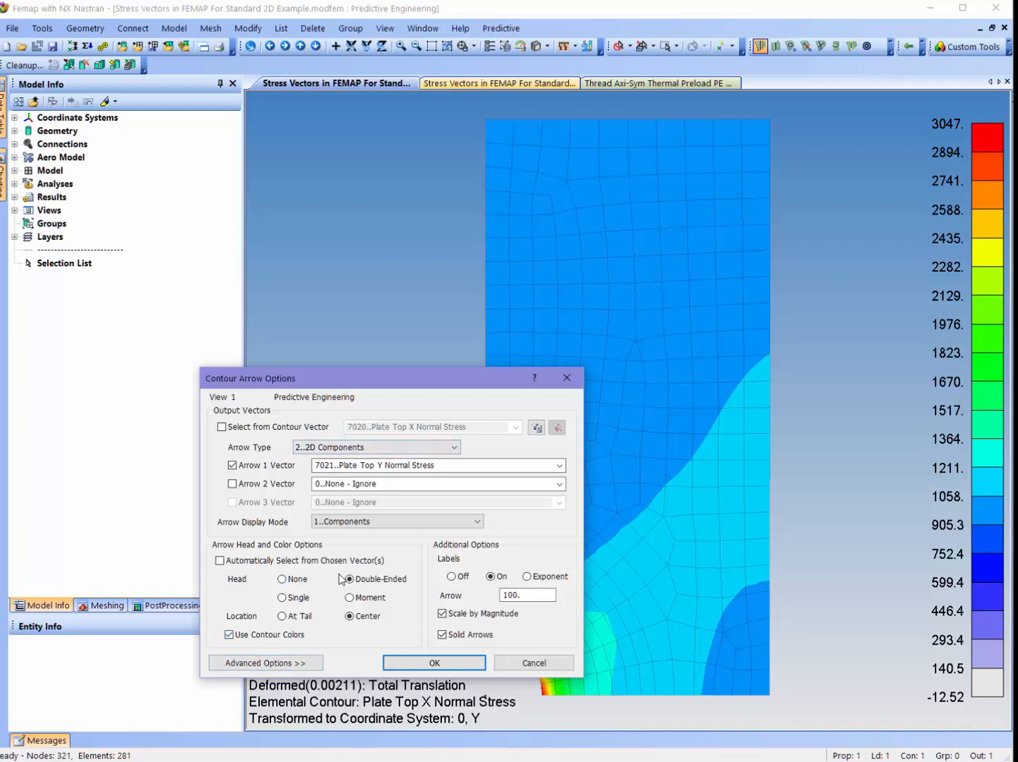
{"action": "left_click", "coordinate": [349, 616]}
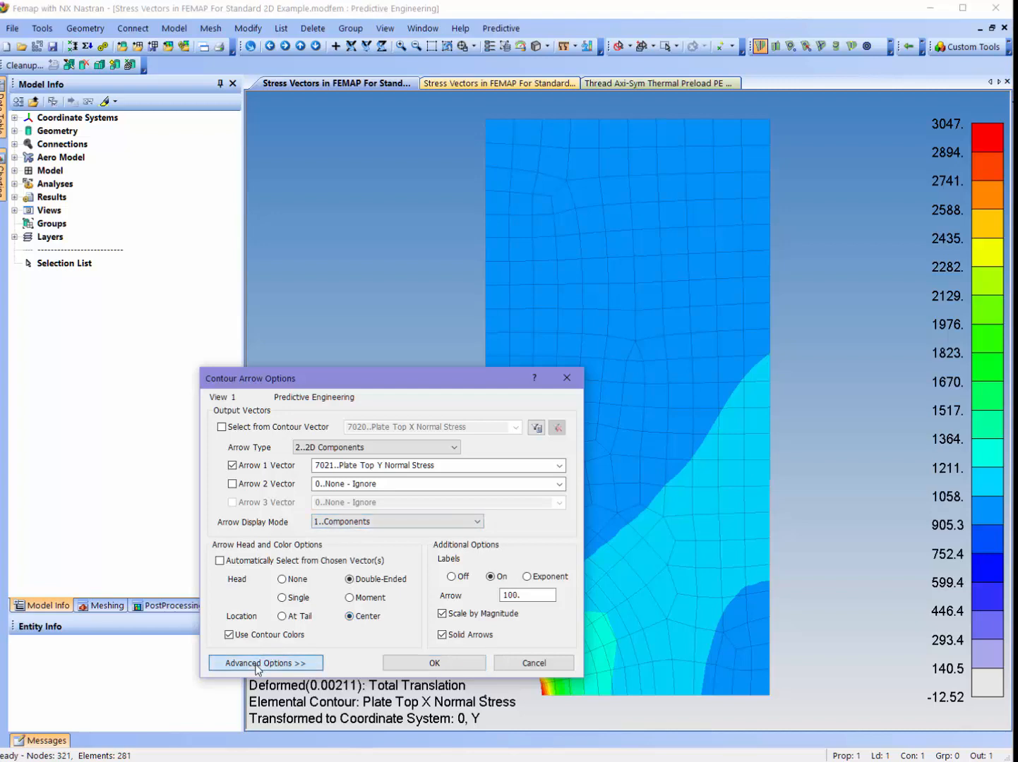
{"action": "left_click", "coordinate": [266, 663]}
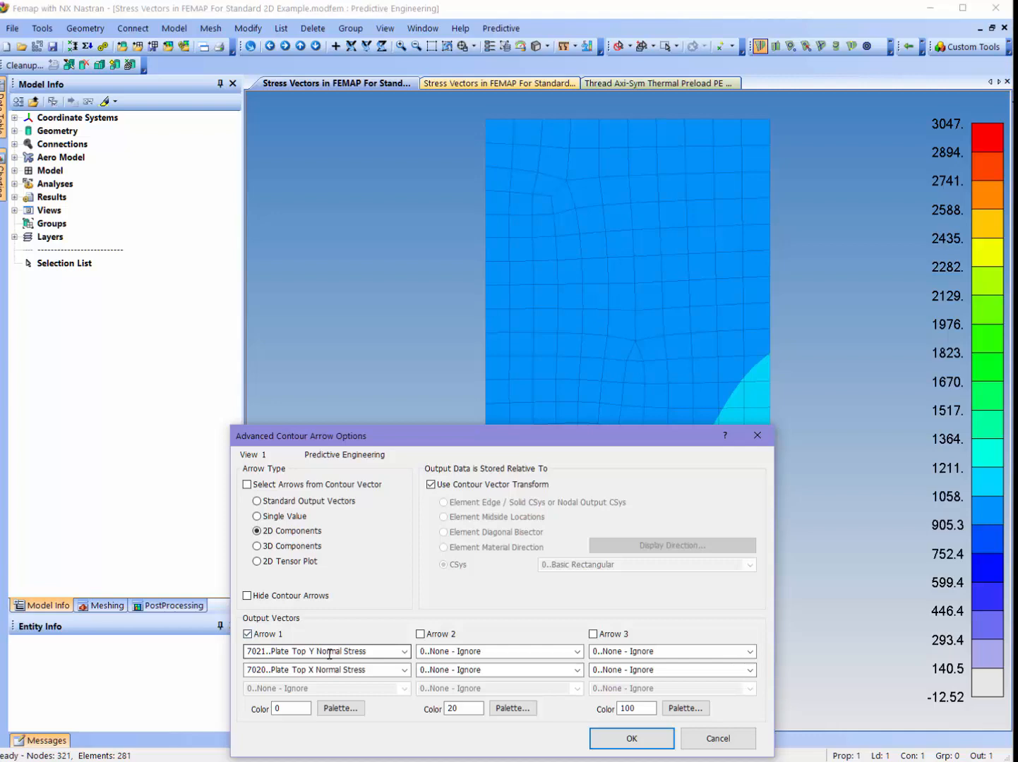
{"action": "mouse_move", "coordinate": [271, 619]}
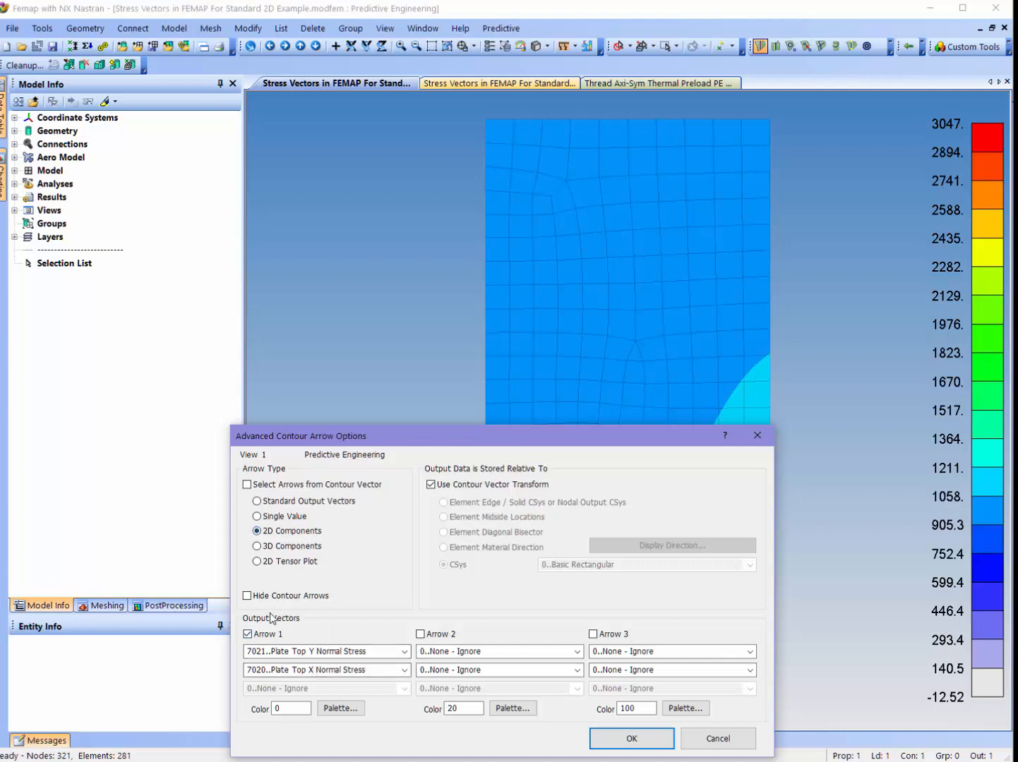
{"action": "left_click", "coordinate": [631, 739]}
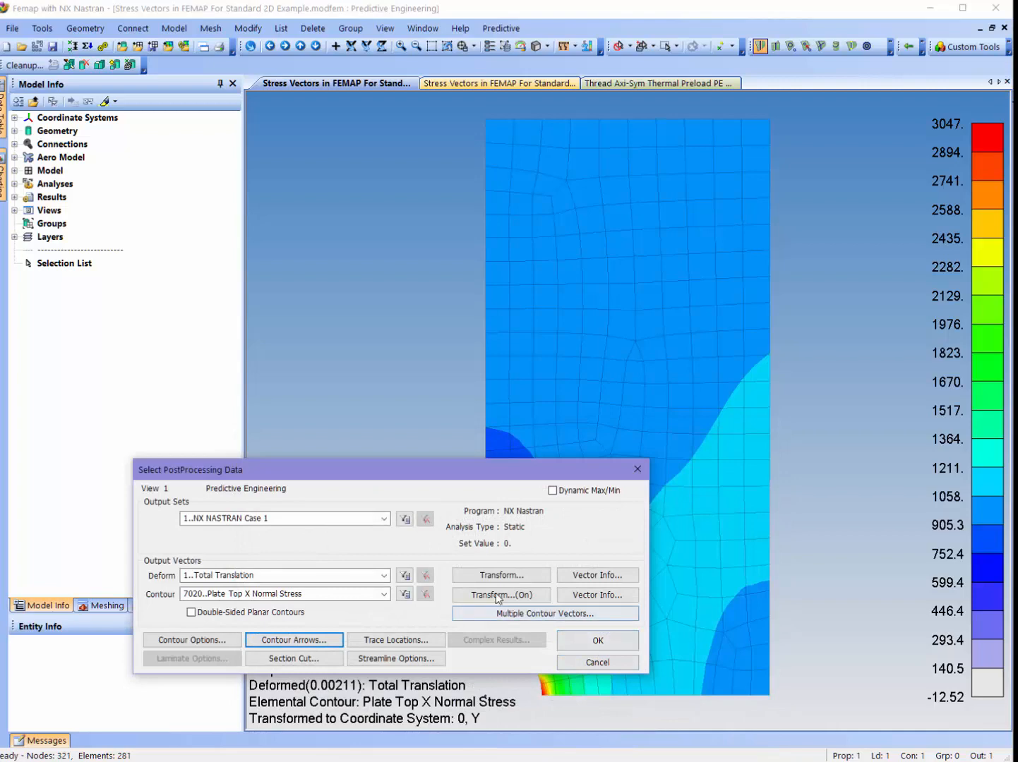
- Transform plate stresses into Basic Rectangular Y and apply the arrow display to the plate
{"action": "left_click", "coordinate": [501, 595]}
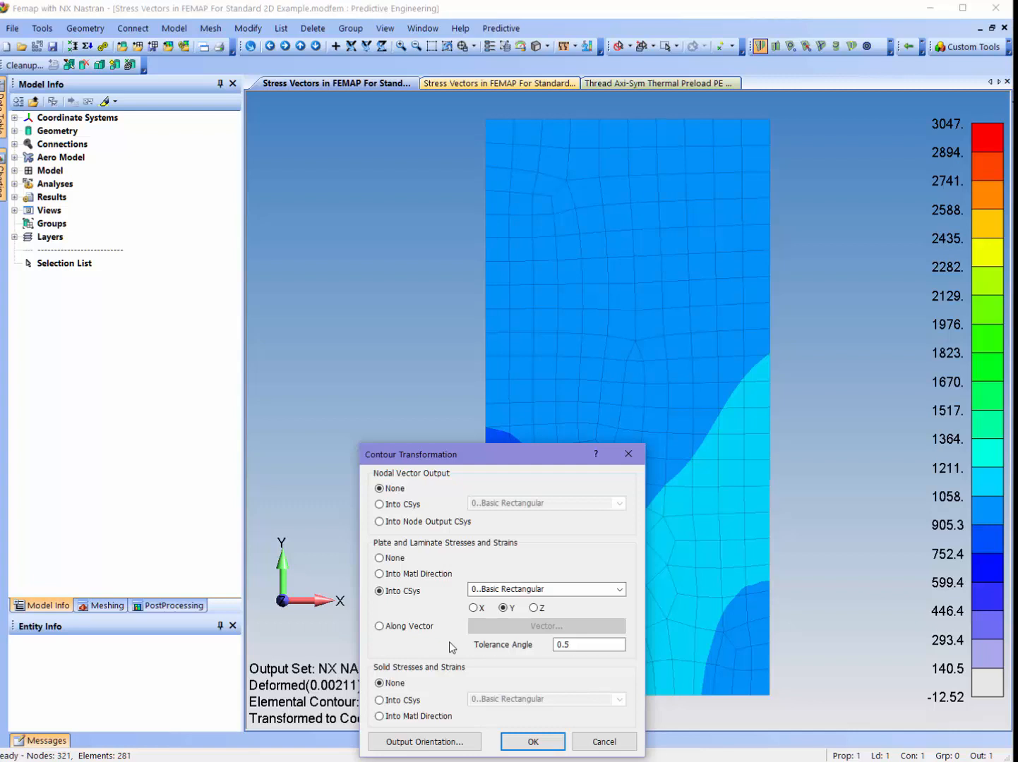
{"action": "mouse_move", "coordinate": [495, 627]}
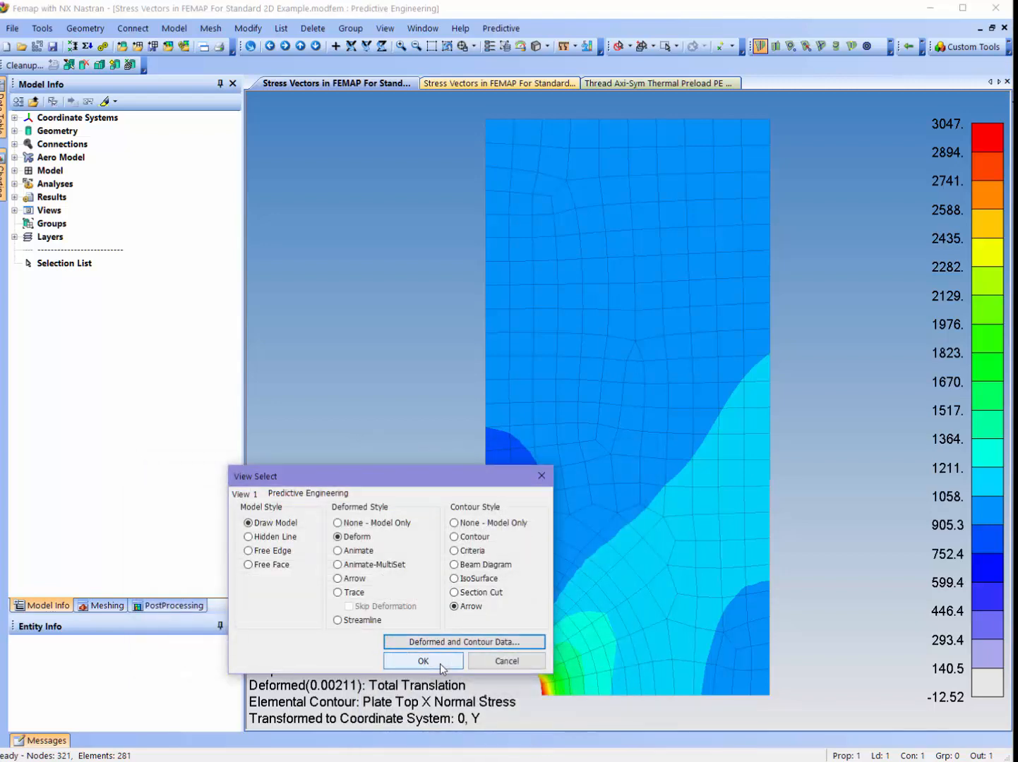
{"action": "left_click", "coordinate": [423, 660]}
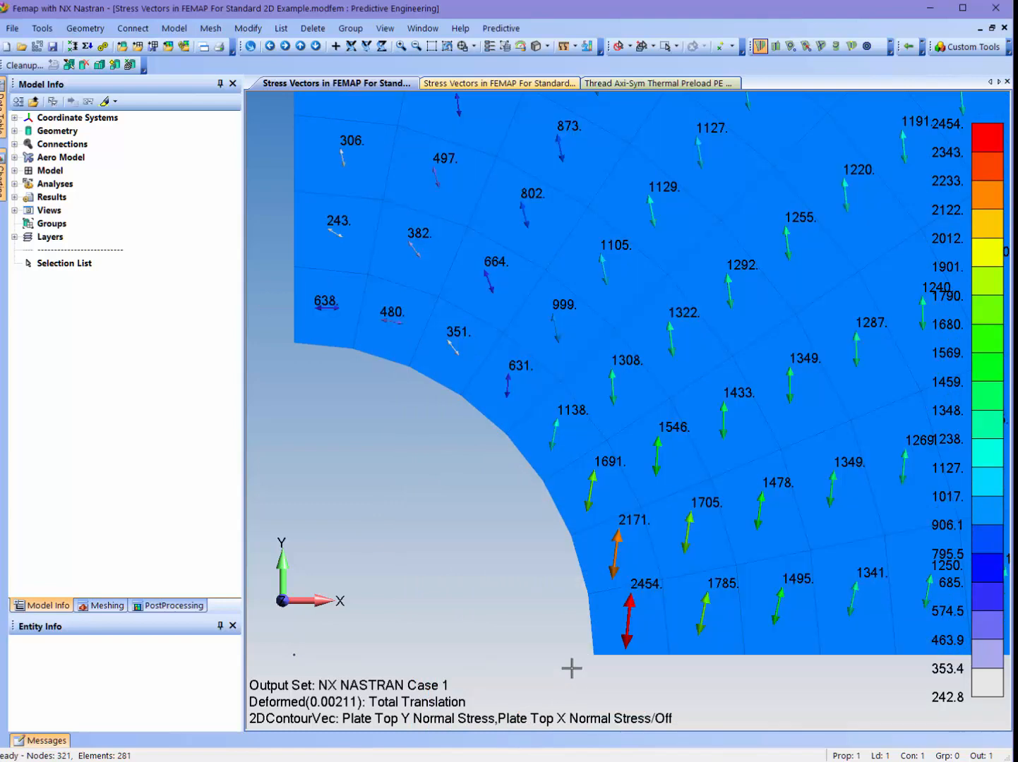
{"action": "mouse_move", "coordinate": [626, 628]}
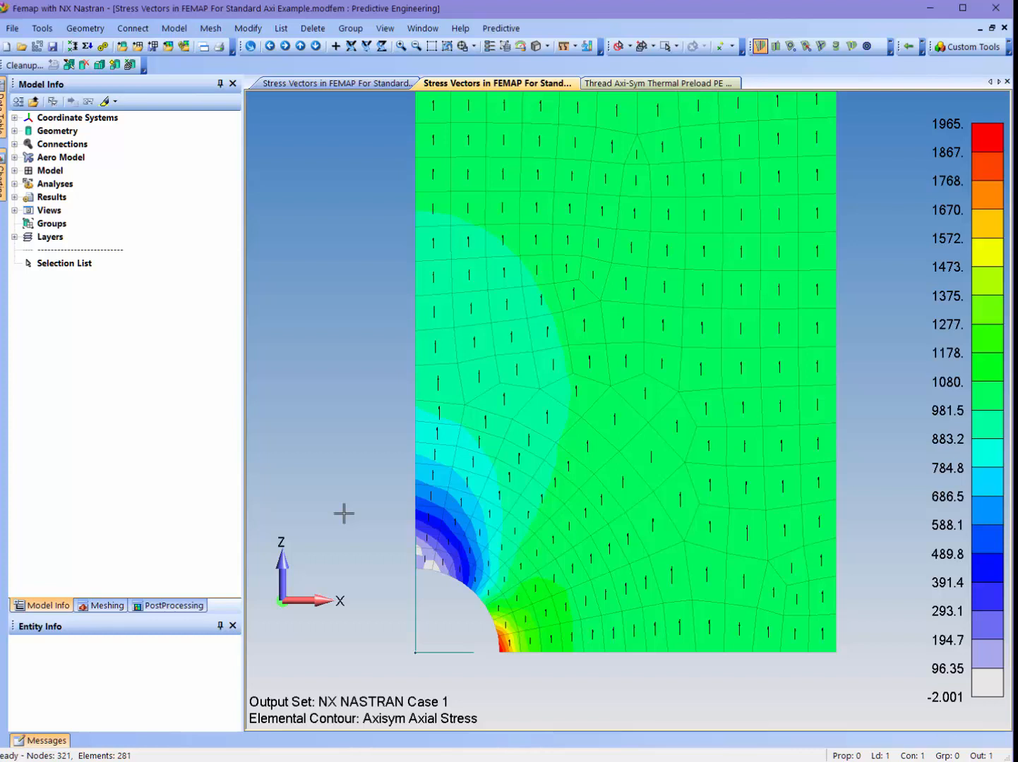
{"action": "mouse_move", "coordinate": [512, 565]}
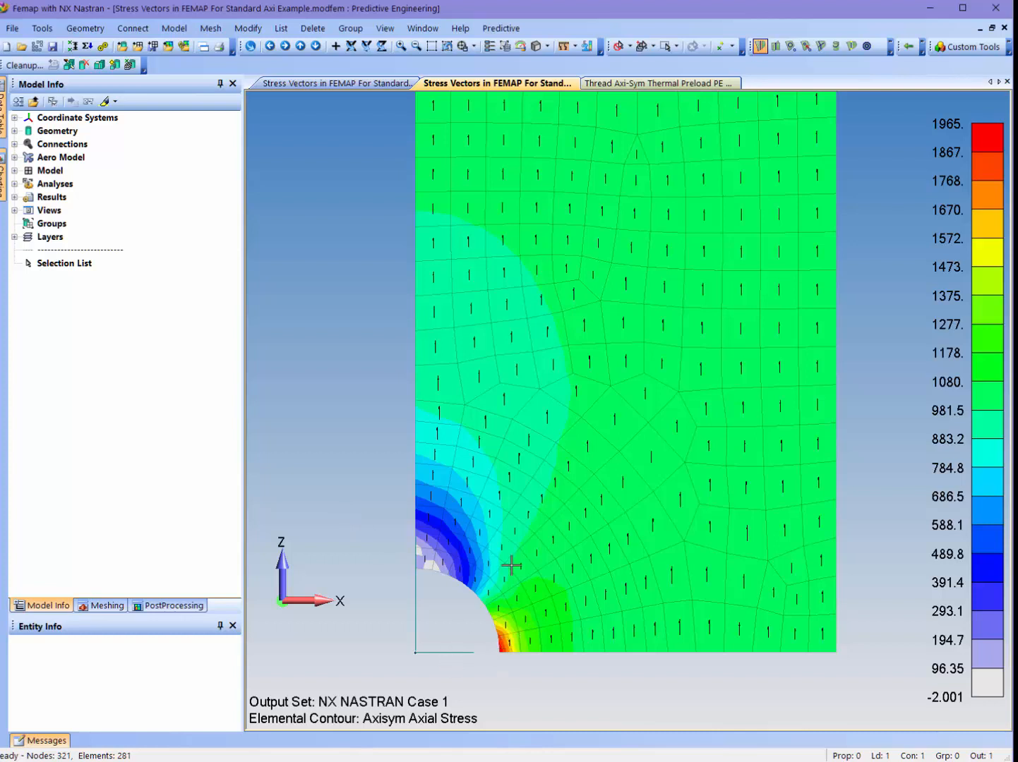
{"action": "mouse_move", "coordinate": [480, 542]}
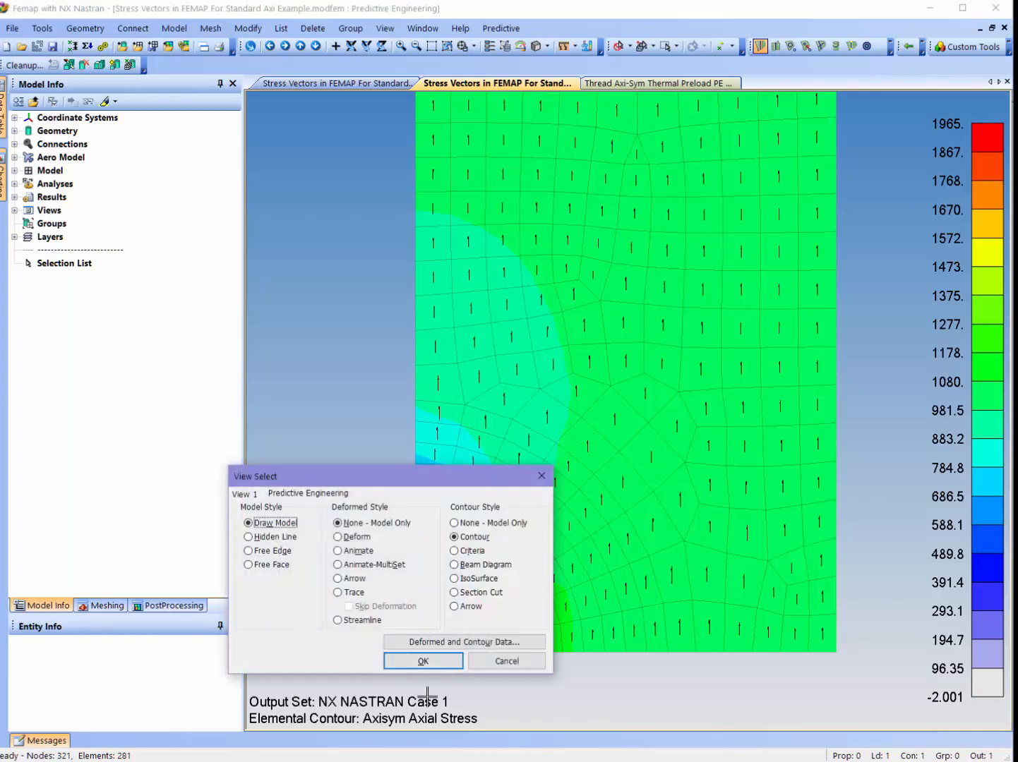
- Choose Arrow contour style and accept the material-direction stress transformation for the axisymmetric model
{"action": "left_click", "coordinate": [454, 607]}
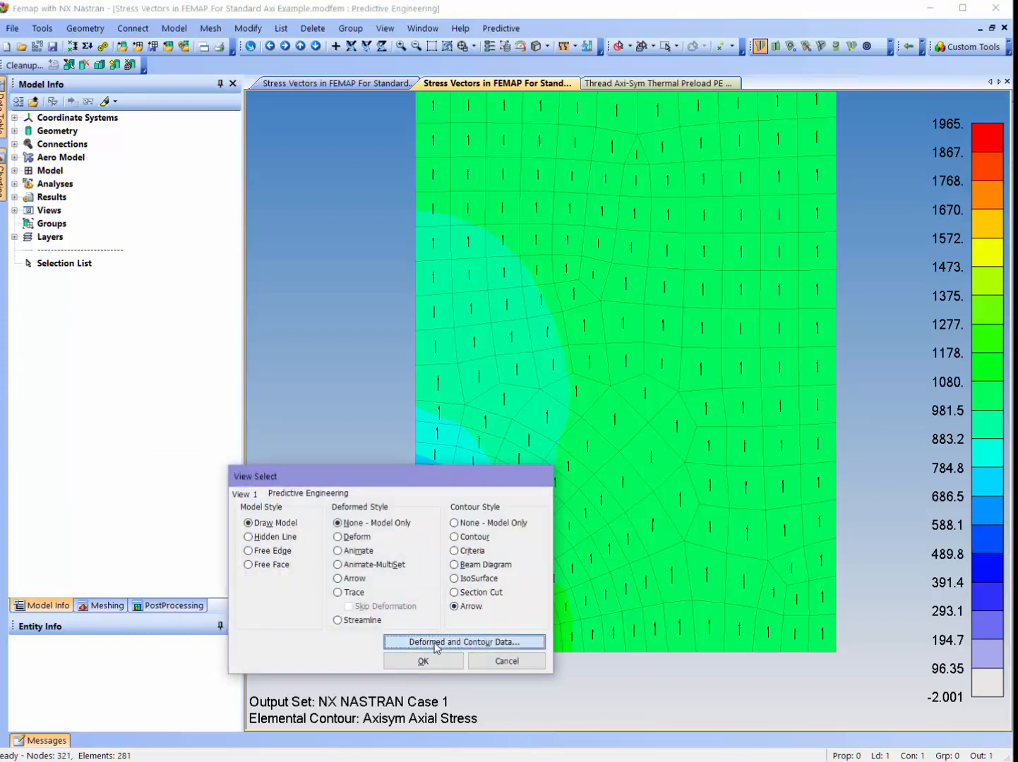
{"action": "left_click", "coordinate": [463, 642]}
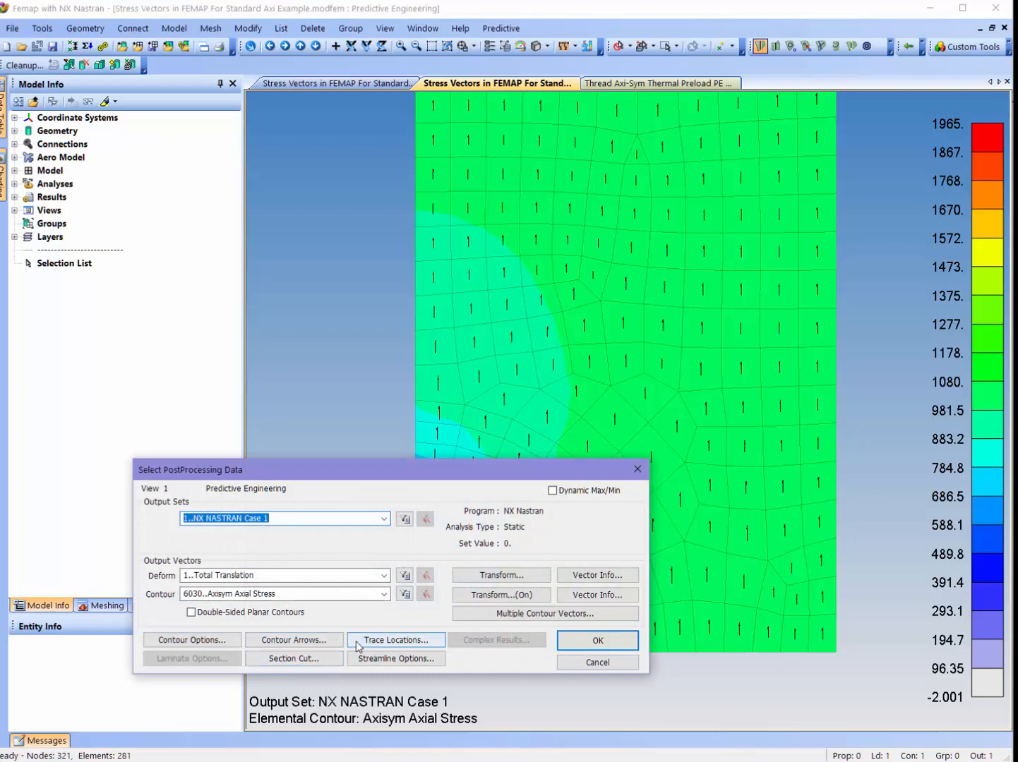
{"action": "left_click", "coordinate": [501, 594]}
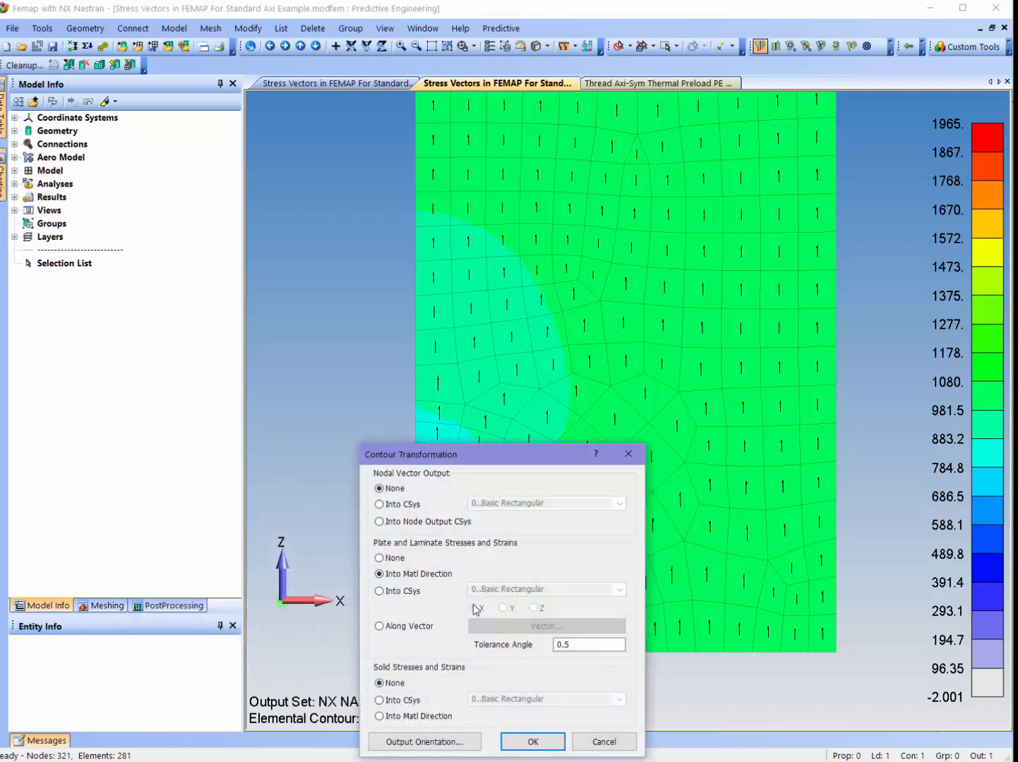
{"action": "left_click", "coordinate": [533, 742]}
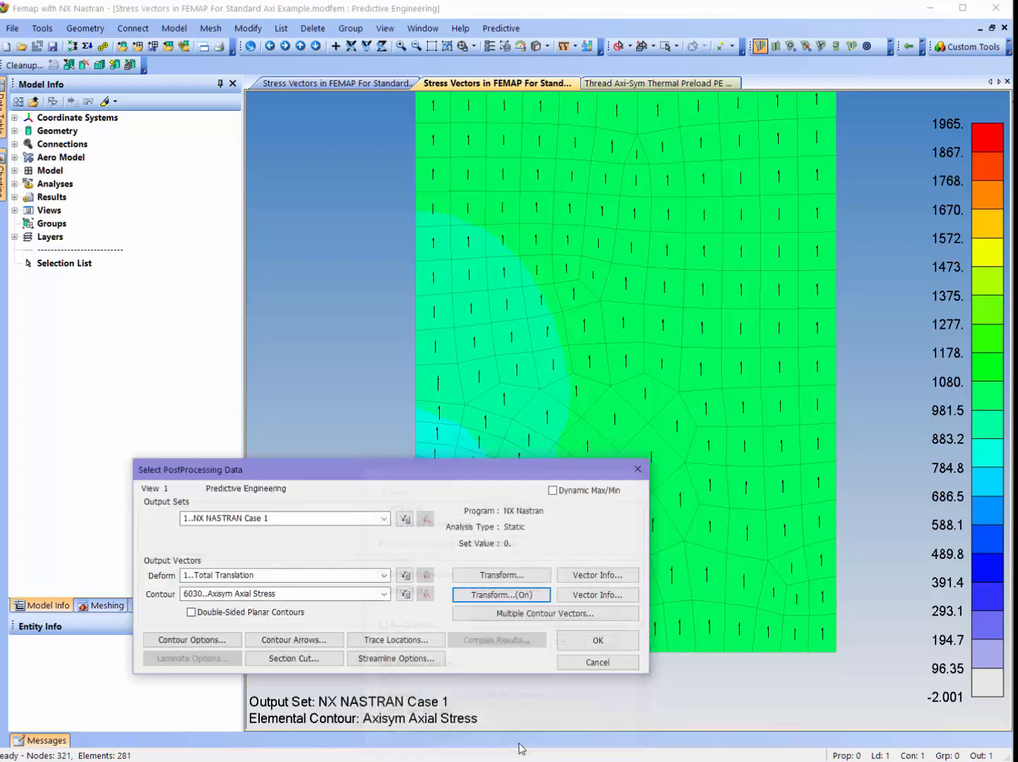
- Set Arrow 1 to 2D components of Axisym Axial and Radial Stress and apply the plot
{"action": "left_click", "coordinate": [294, 640]}
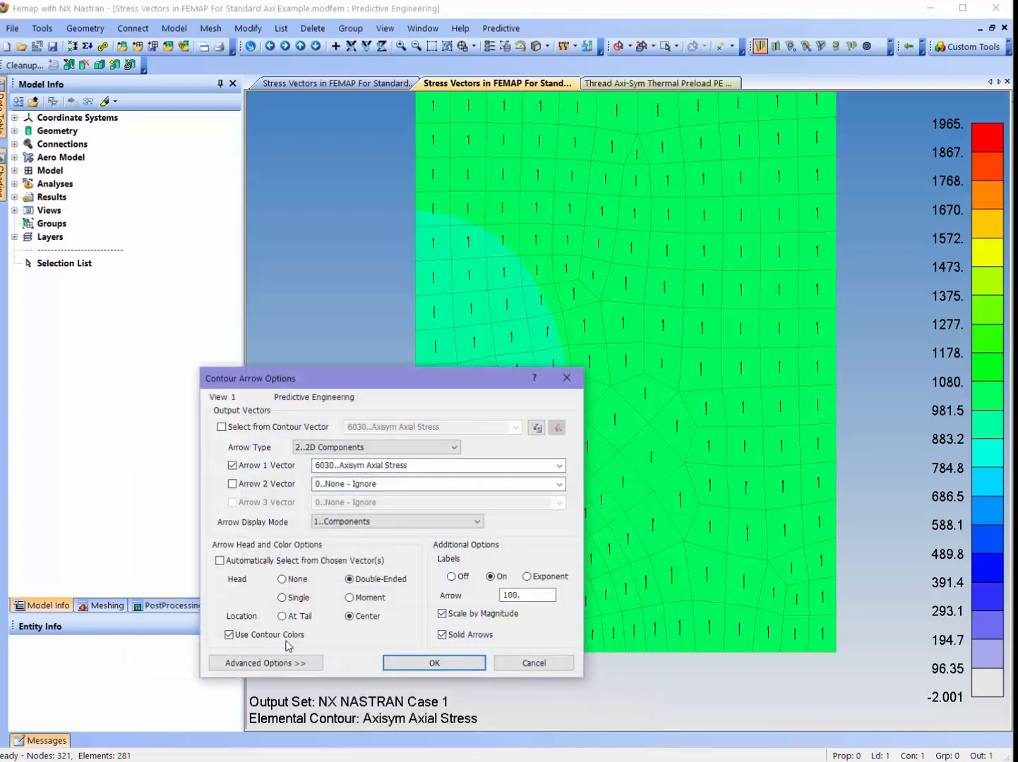
{"action": "mouse_move", "coordinate": [255, 584]}
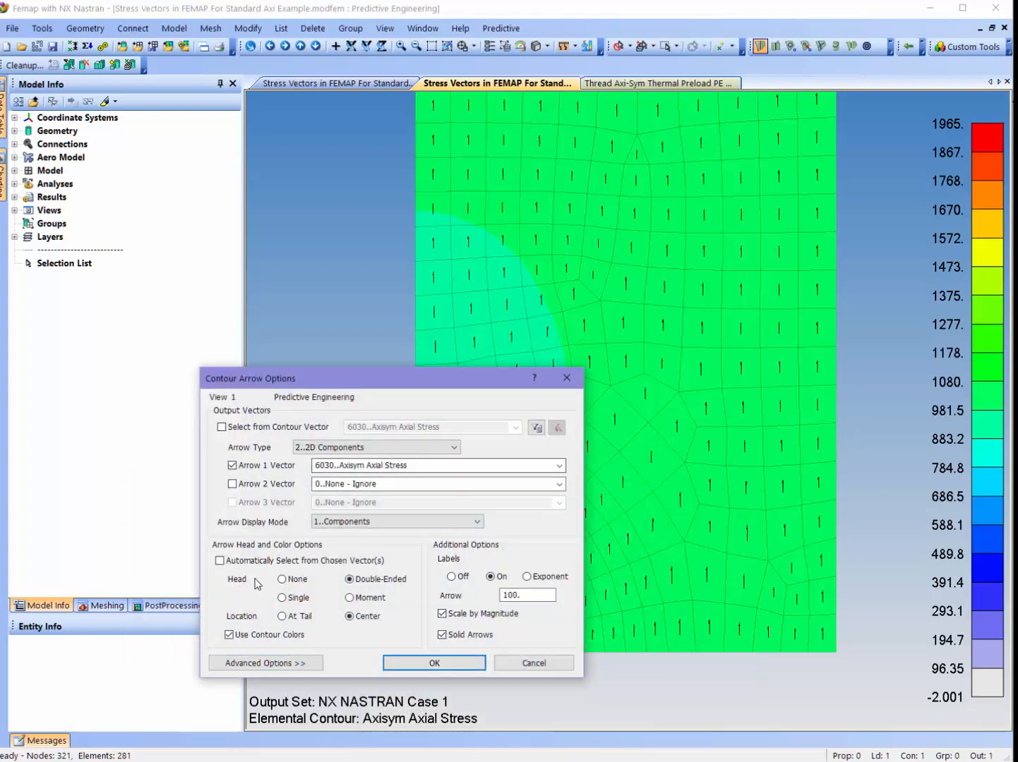
{"action": "left_click", "coordinate": [265, 663]}
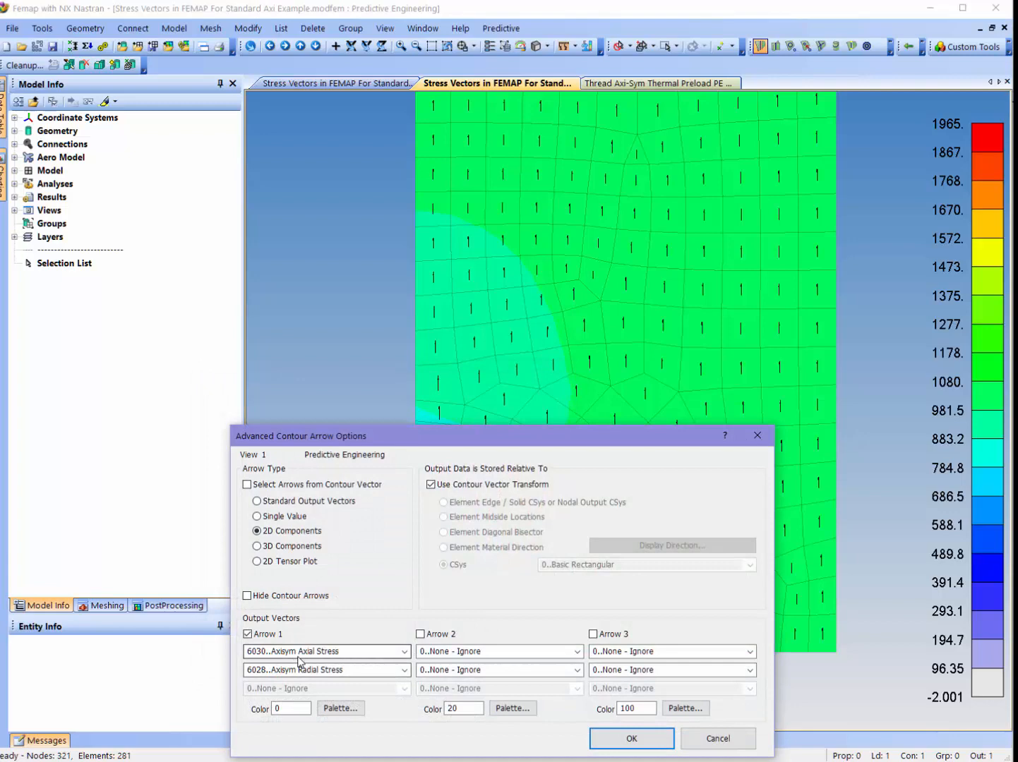
{"action": "mouse_move", "coordinate": [303, 664]}
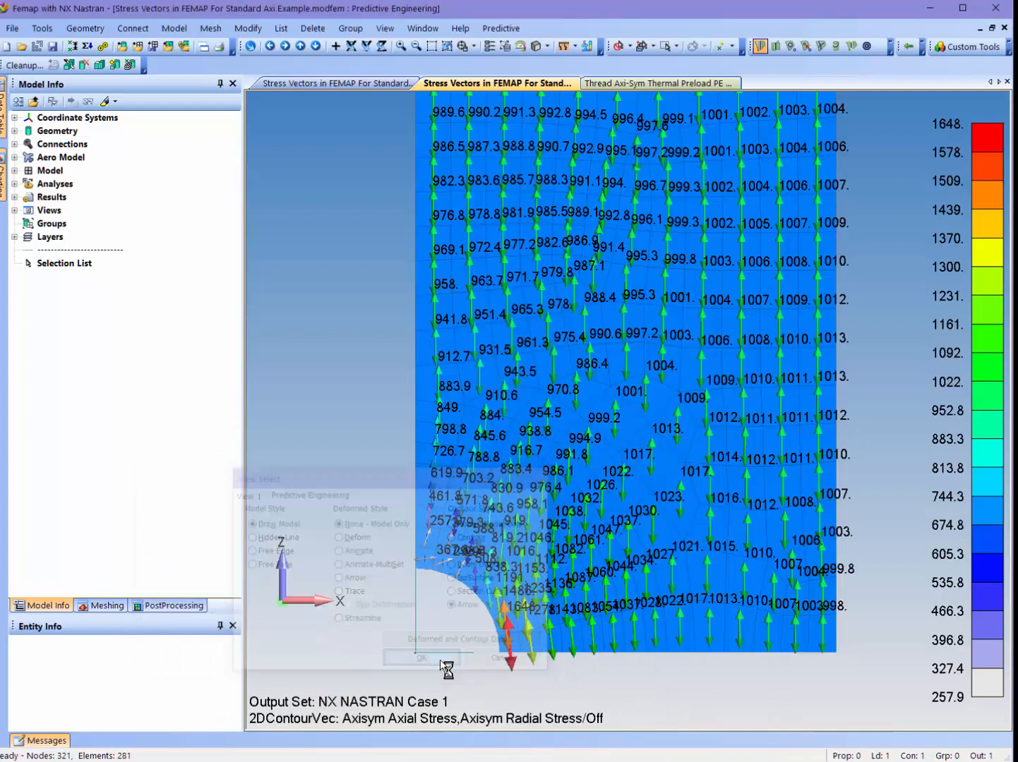
{"action": "left_click", "coordinate": [421, 658]}
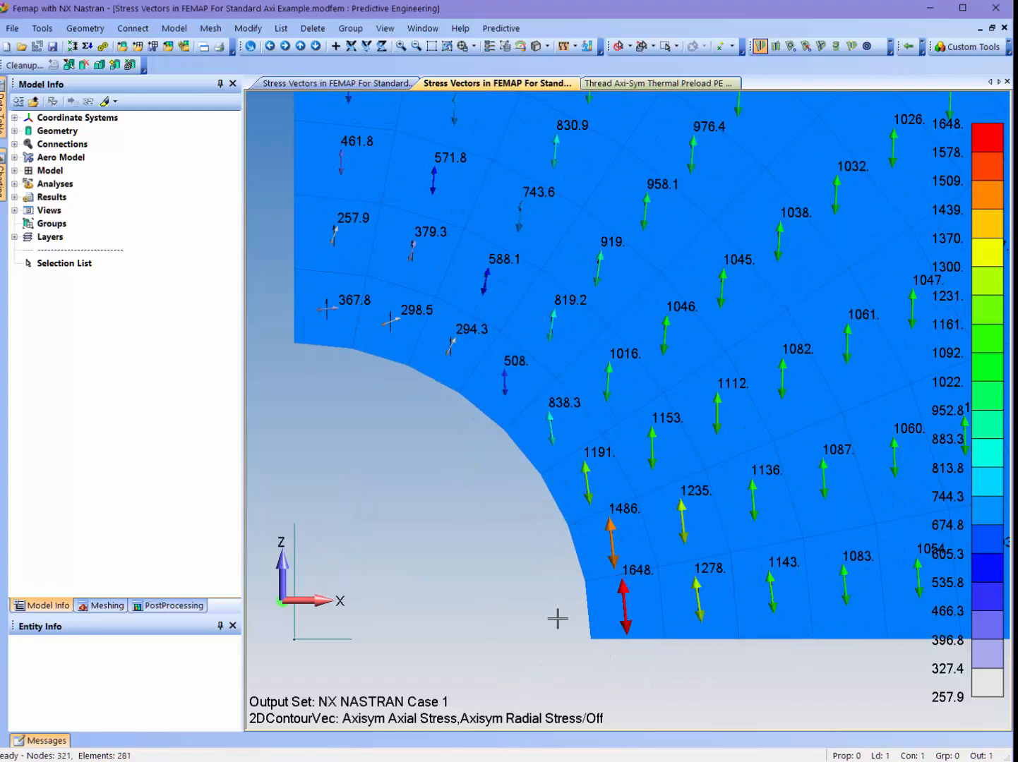
{"action": "mouse_move", "coordinate": [489, 425]}
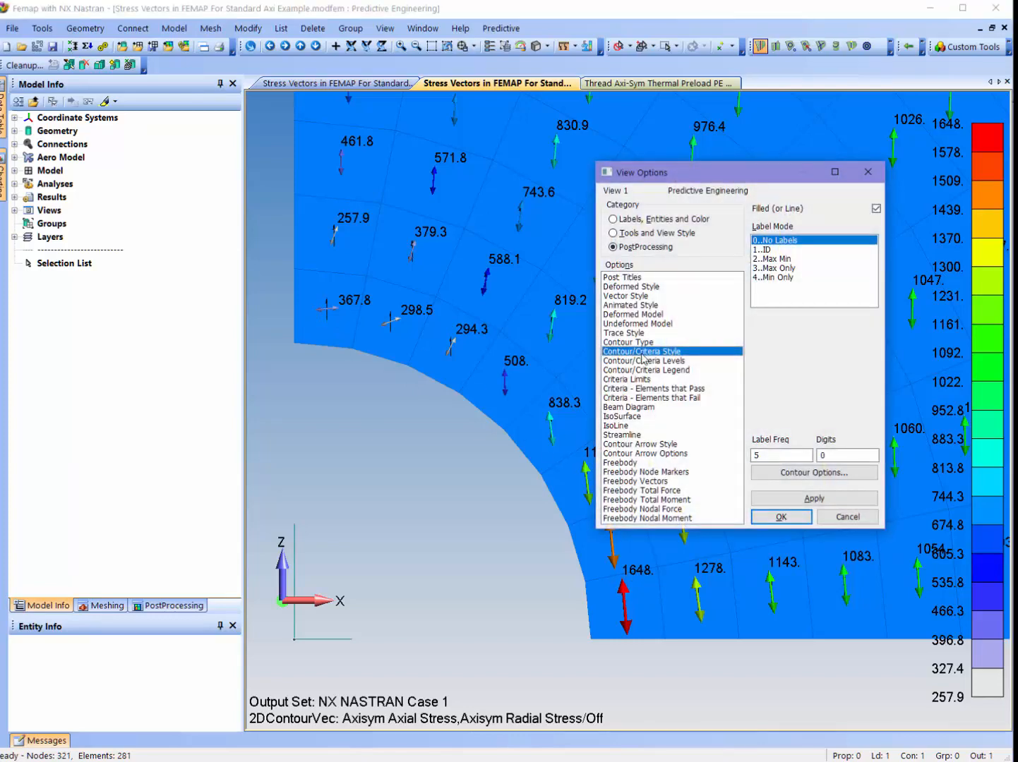
- Under Labels, Entities and Color, turn off Show Material Direction for elements
{"action": "left_click", "coordinate": [614, 219]}
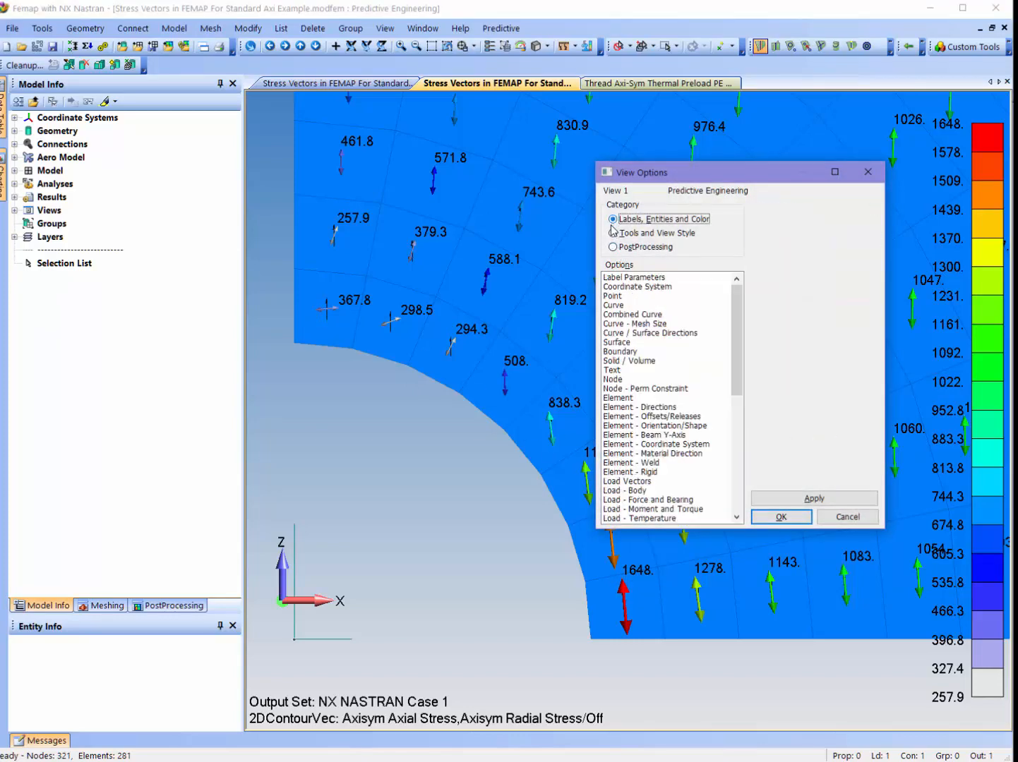
{"action": "scroll", "scroll_direction": "down", "scroll_amount": 3}
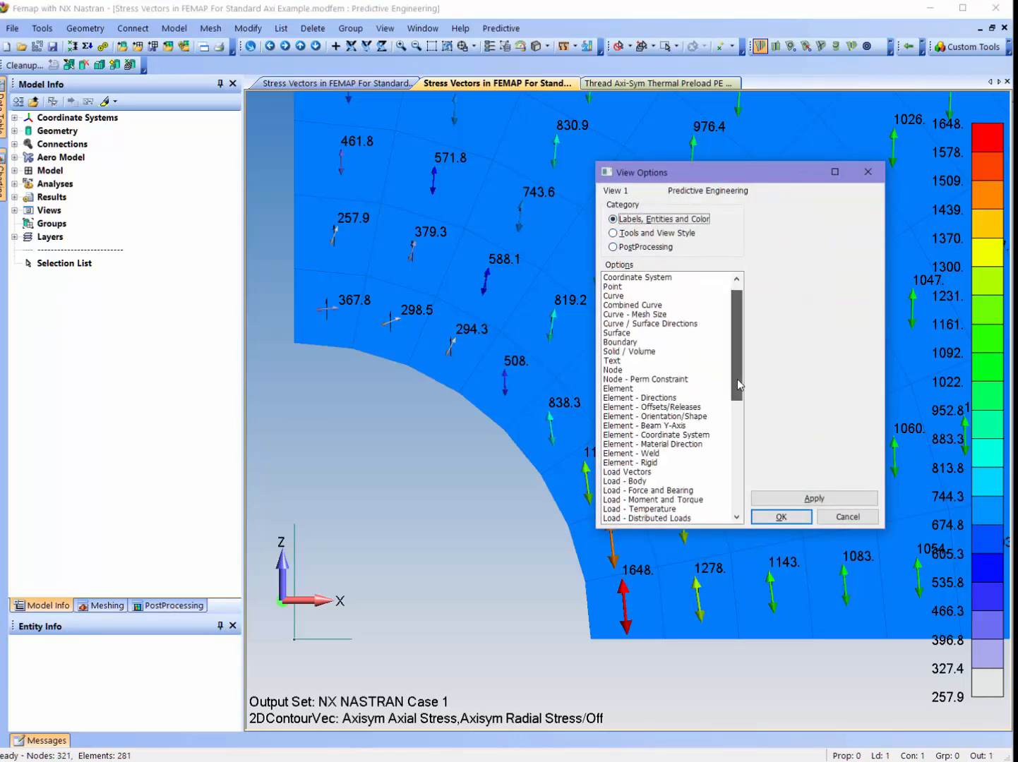
{"action": "left_click", "coordinate": [652, 444]}
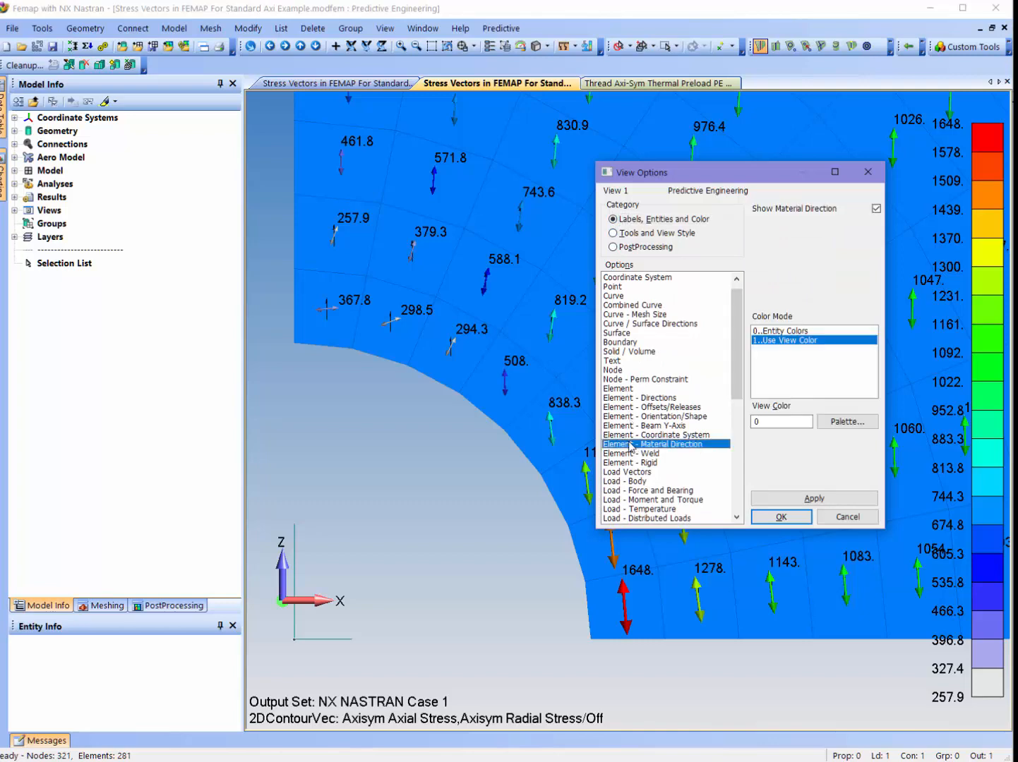
{"action": "left_click", "coordinate": [876, 208]}
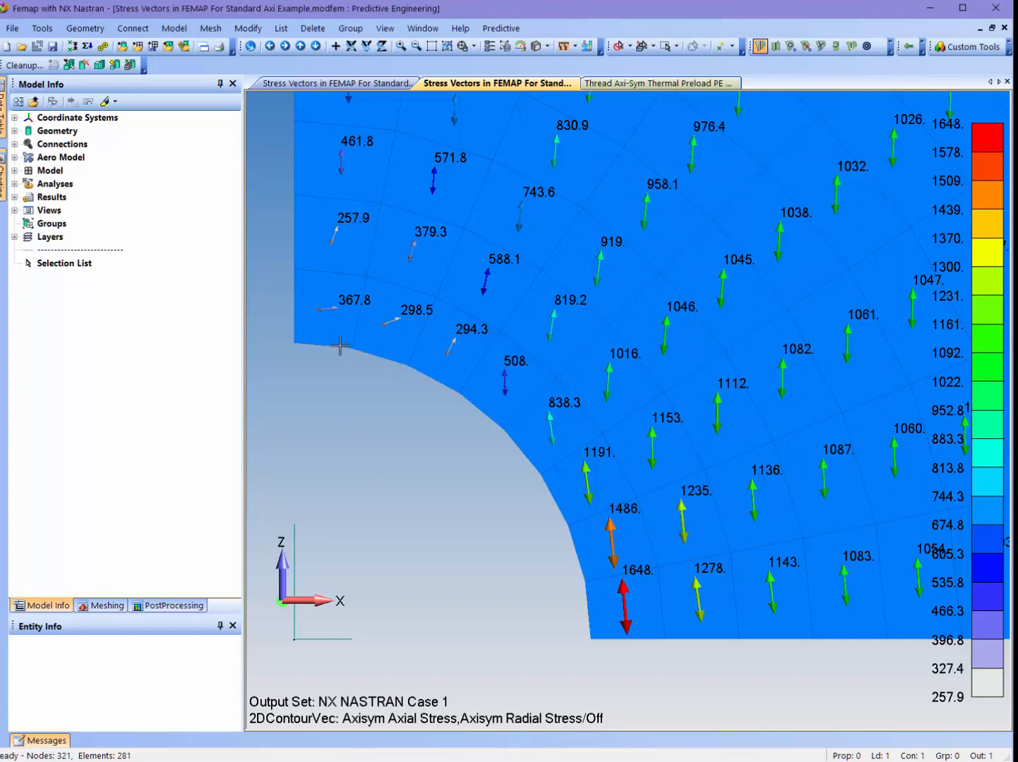
{"action": "mouse_move", "coordinate": [369, 459]}
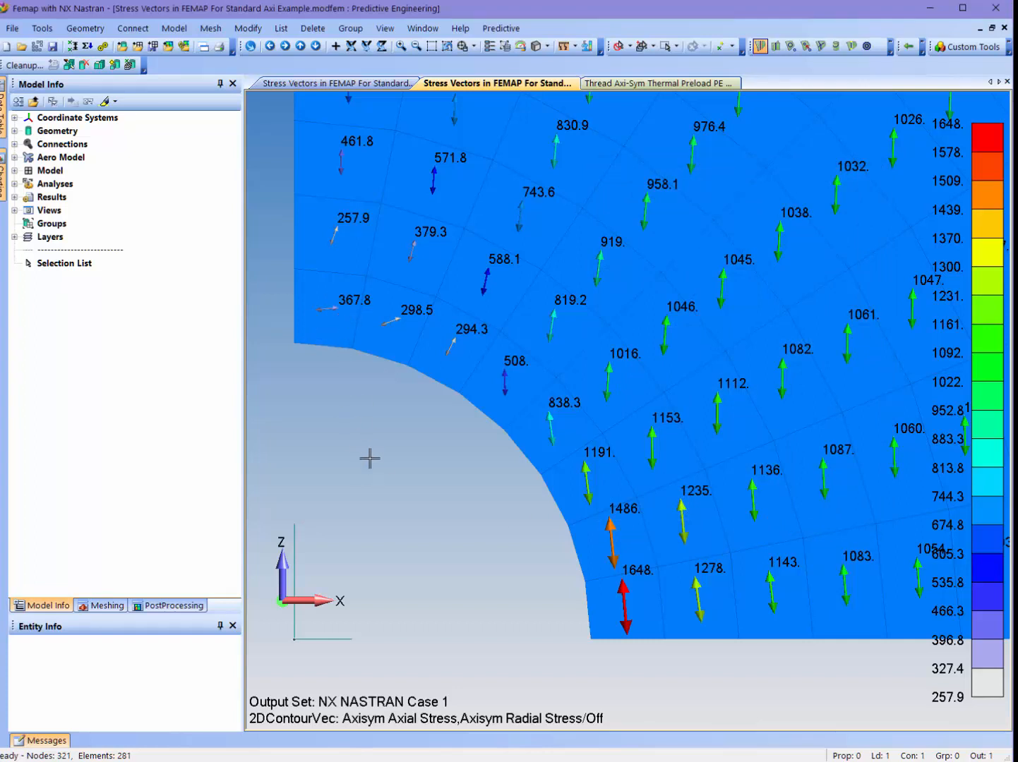
{"action": "mouse_move", "coordinate": [365, 484]}
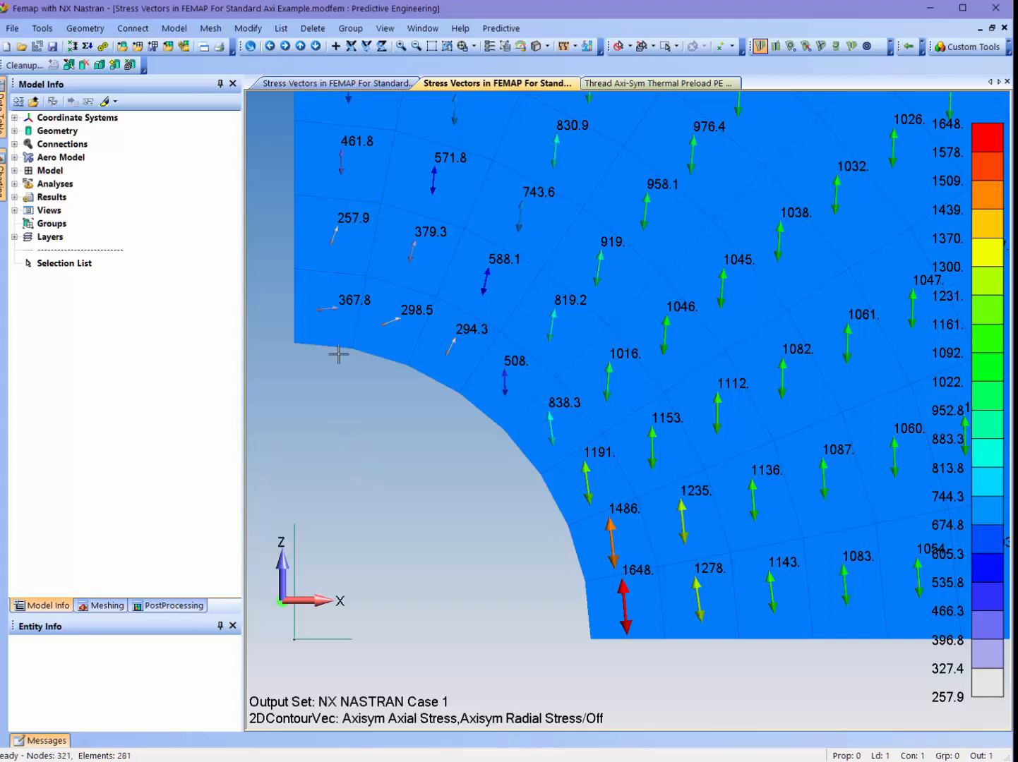
{"action": "mouse_move", "coordinate": [308, 307]}
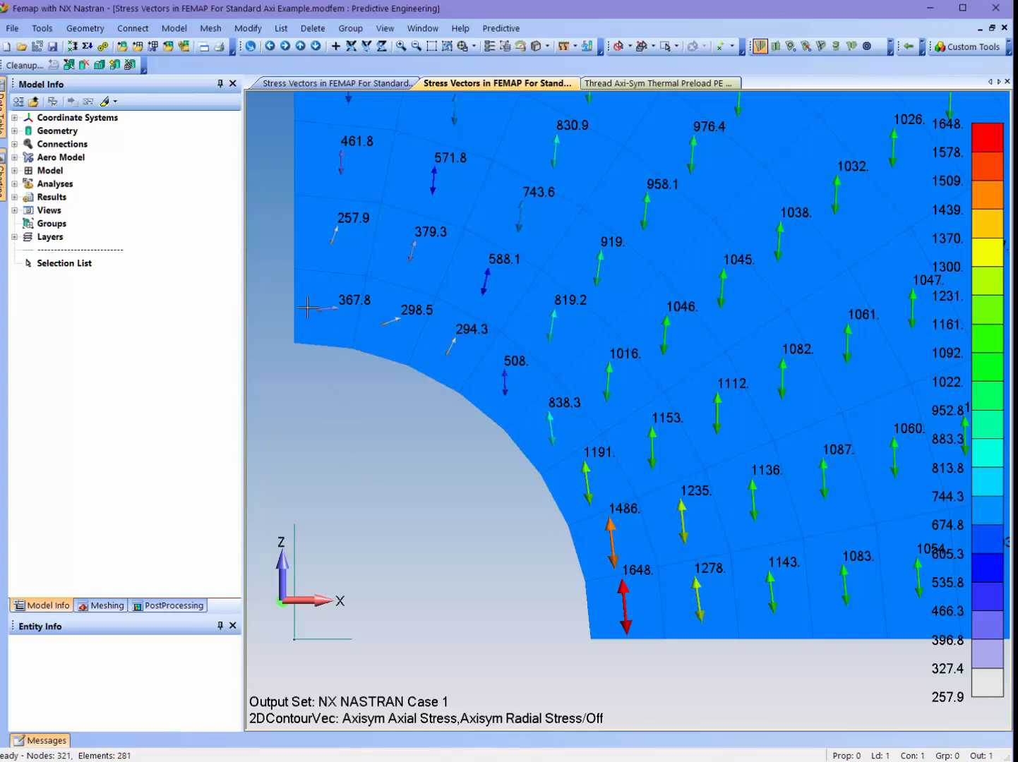
{"action": "mouse_move", "coordinate": [293, 319]}
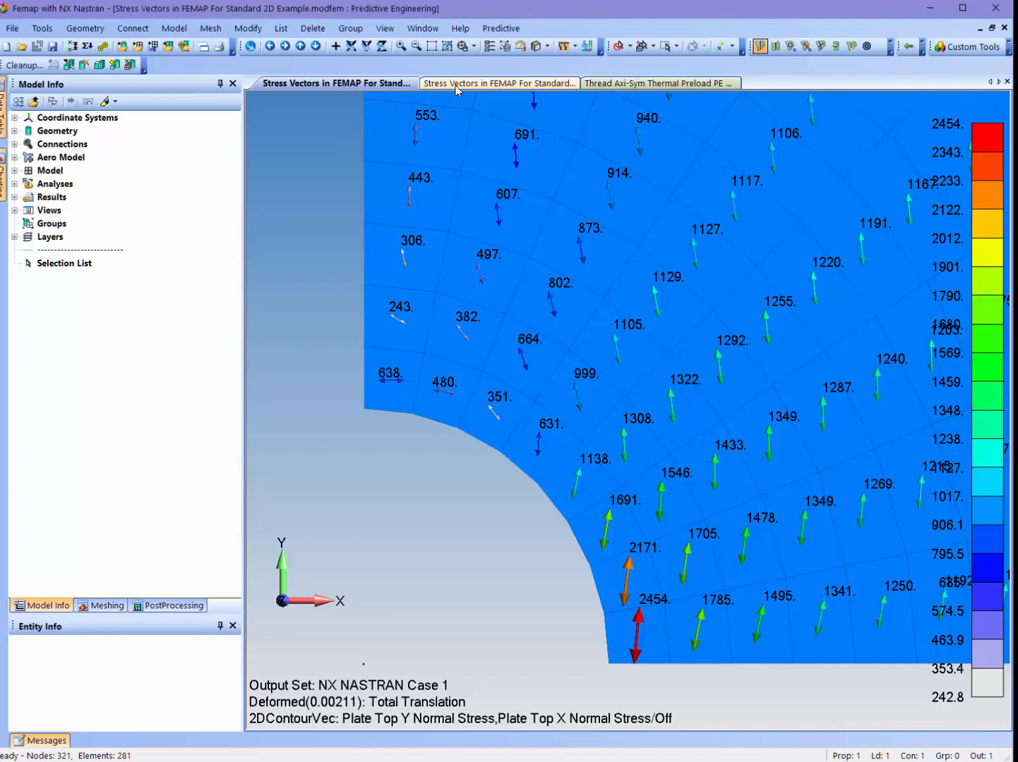
- Switch to the Thread Axi-Sym helicoil model and confirm its contour options unchanged
{"action": "left_click", "coordinate": [658, 83]}
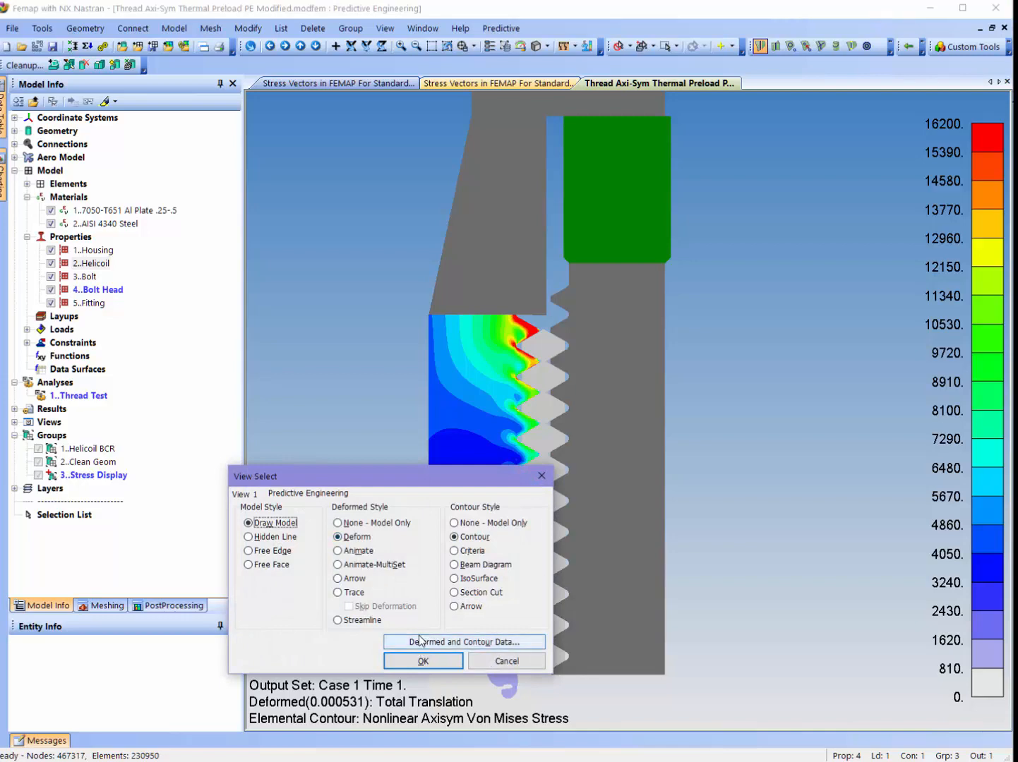
{"action": "left_click", "coordinate": [463, 641]}
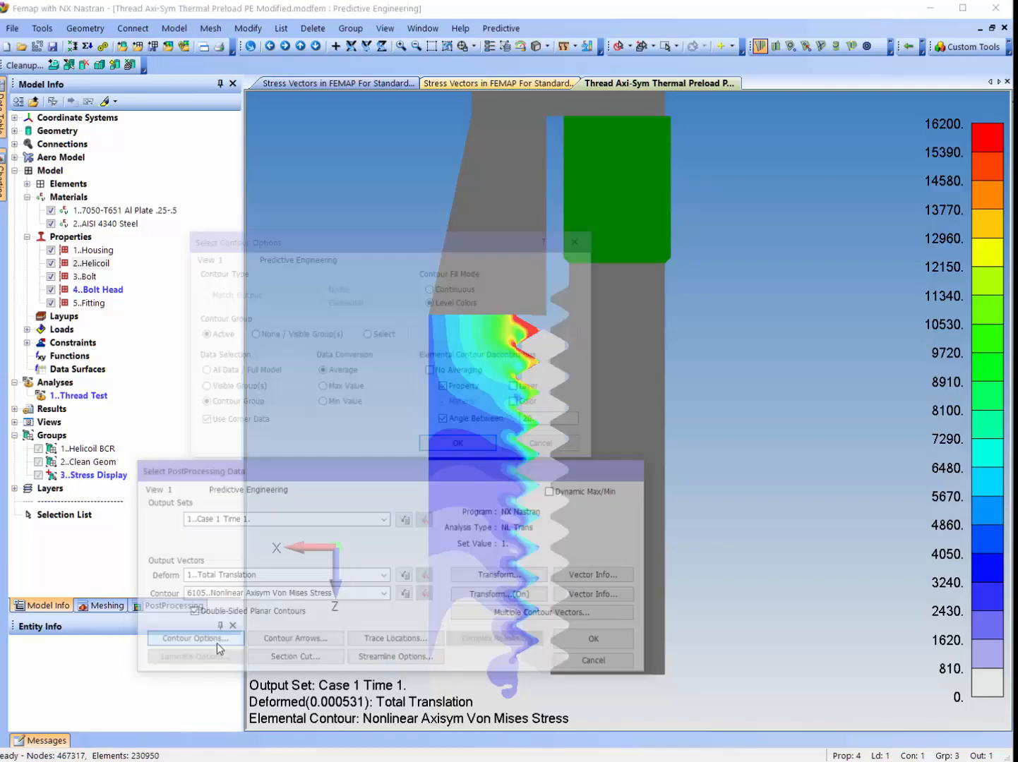
{"action": "left_click", "coordinate": [195, 638]}
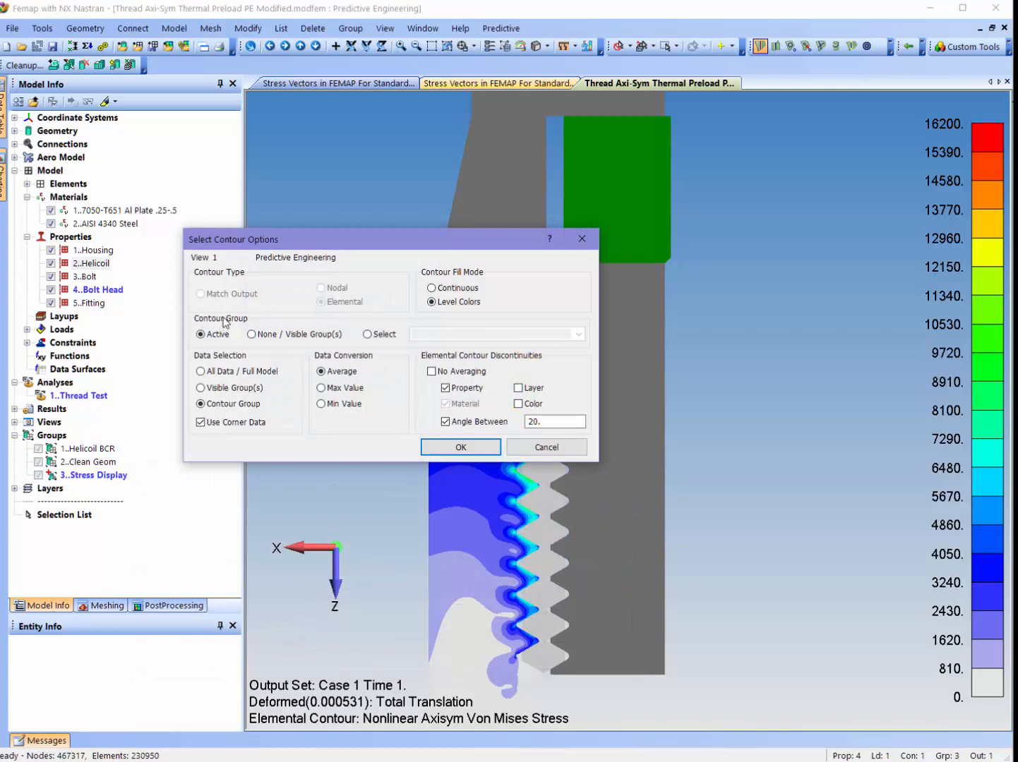
{"action": "mouse_move", "coordinate": [461, 448]}
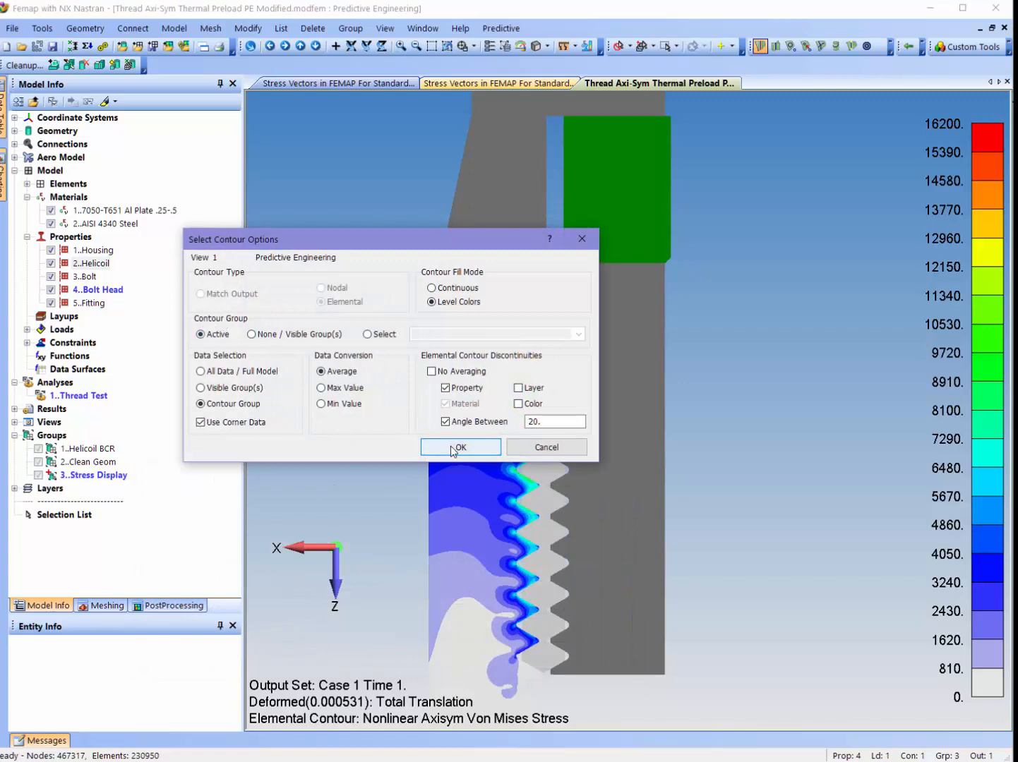
{"action": "left_click", "coordinate": [461, 447]}
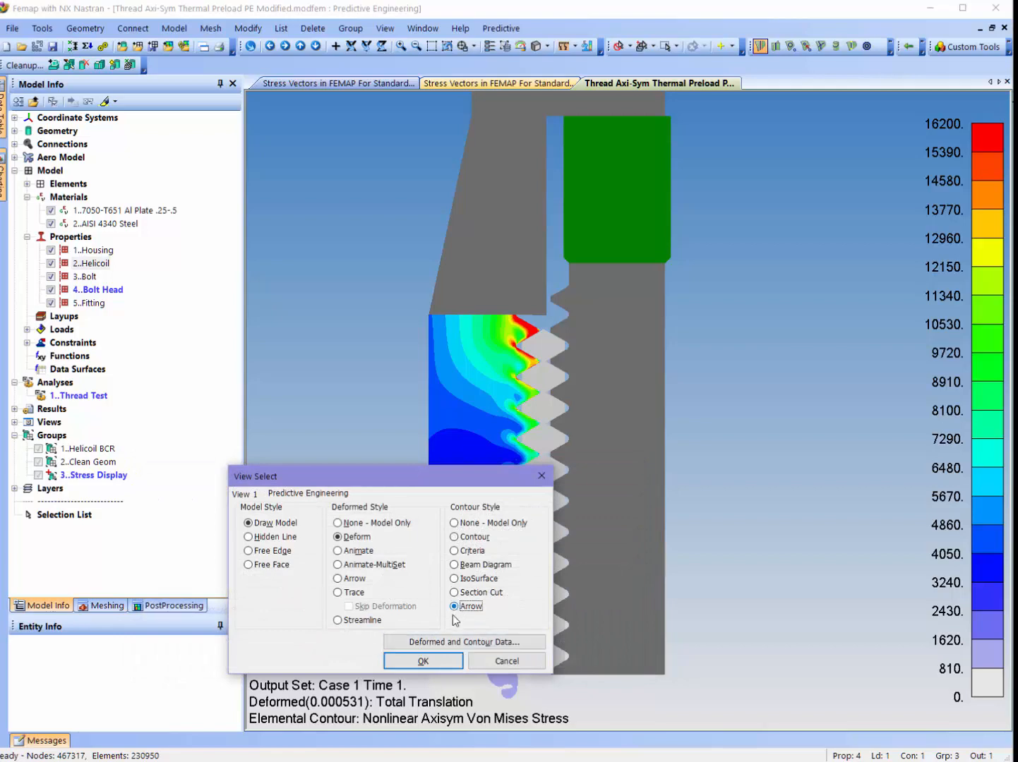
- Display the thread housing's nonlinear axial and radial stresses as coloured contour arrows
{"action": "left_click", "coordinate": [422, 662]}
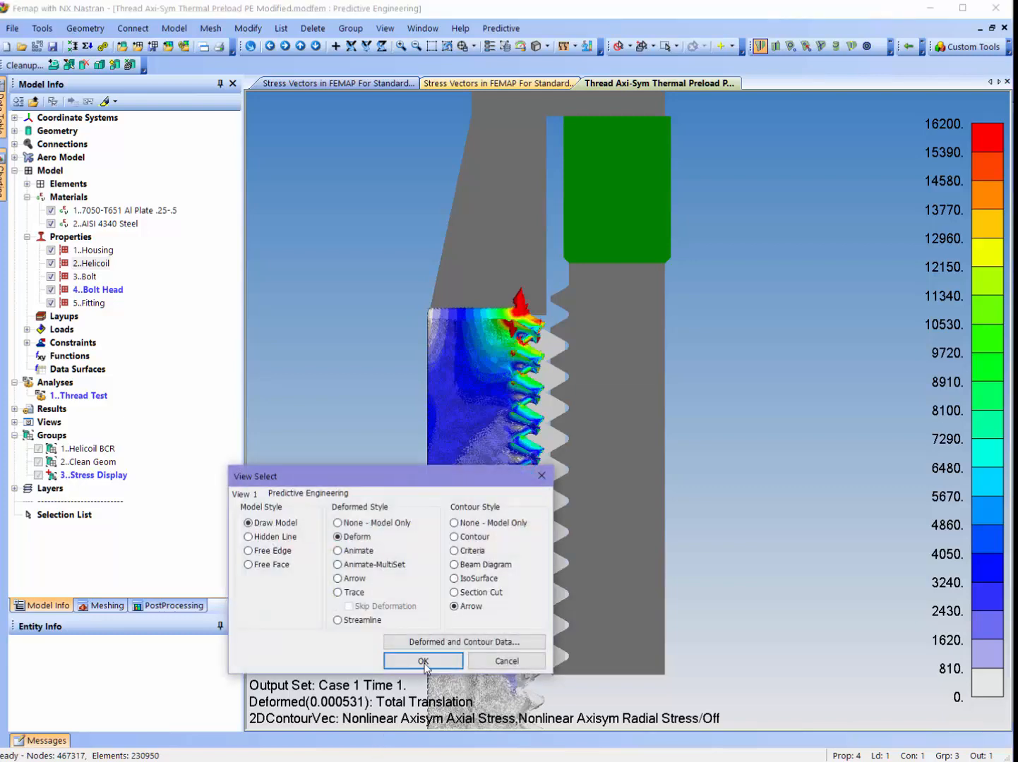
{"action": "left_click", "coordinate": [423, 661]}
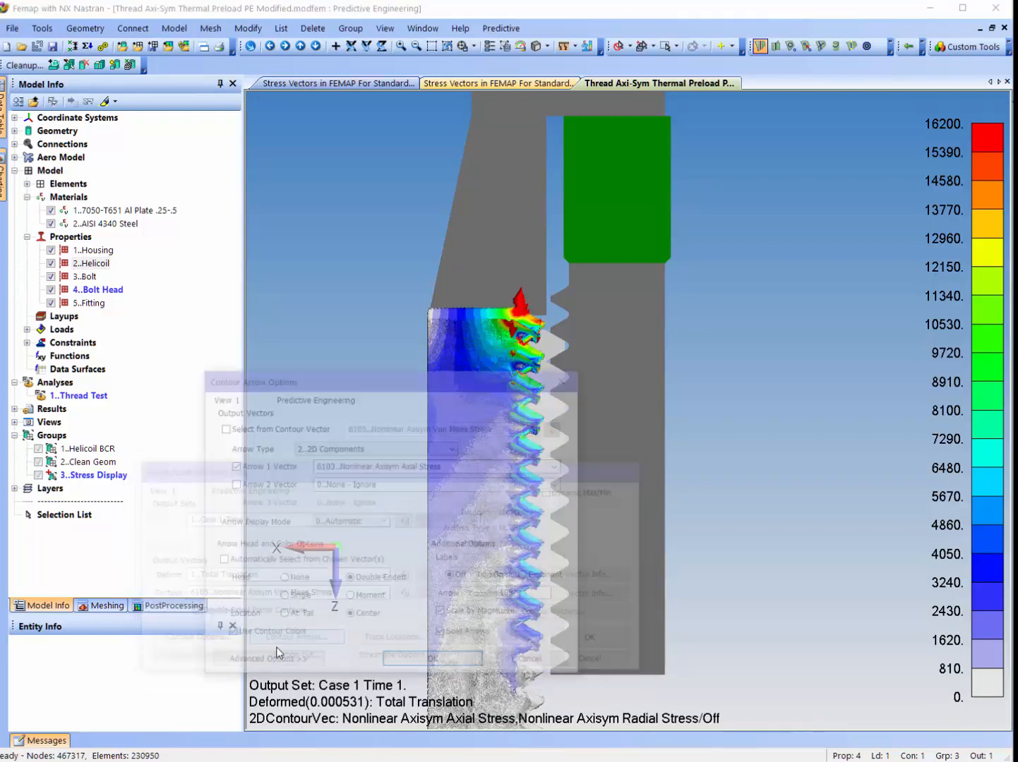
{"action": "left_click", "coordinate": [270, 658]}
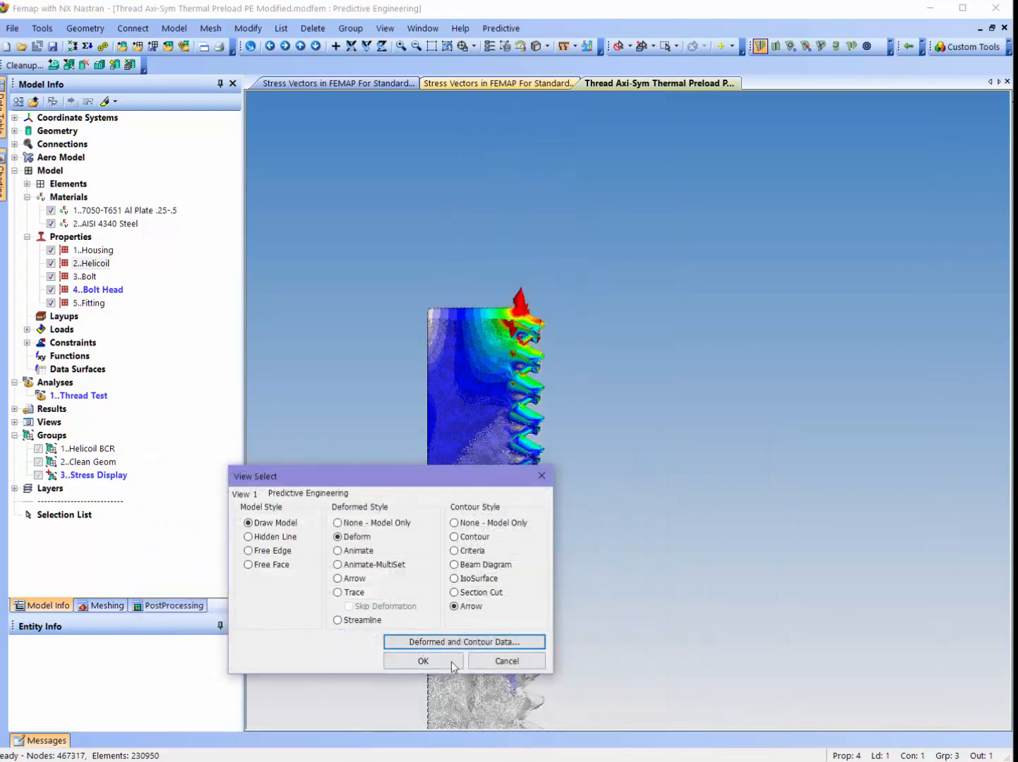
- Apply the arrow plot and zoom into a thread root to see the dense coloured stress arrows
{"action": "left_click", "coordinate": [423, 661]}
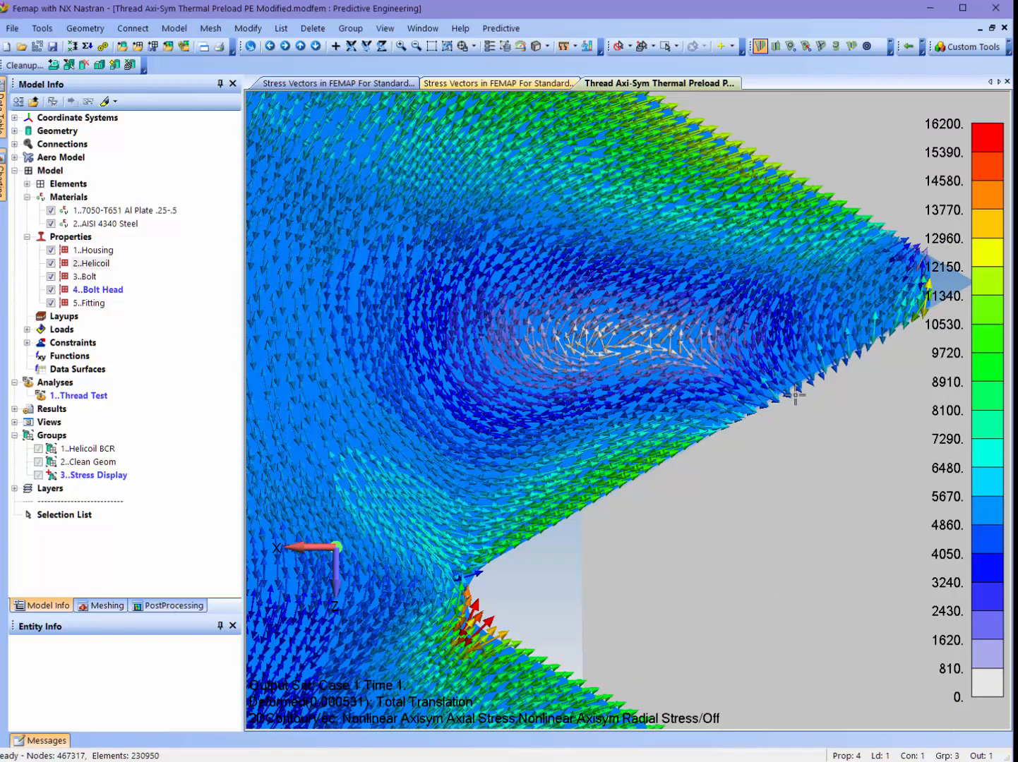
{"action": "mouse_move", "coordinate": [808, 381]}
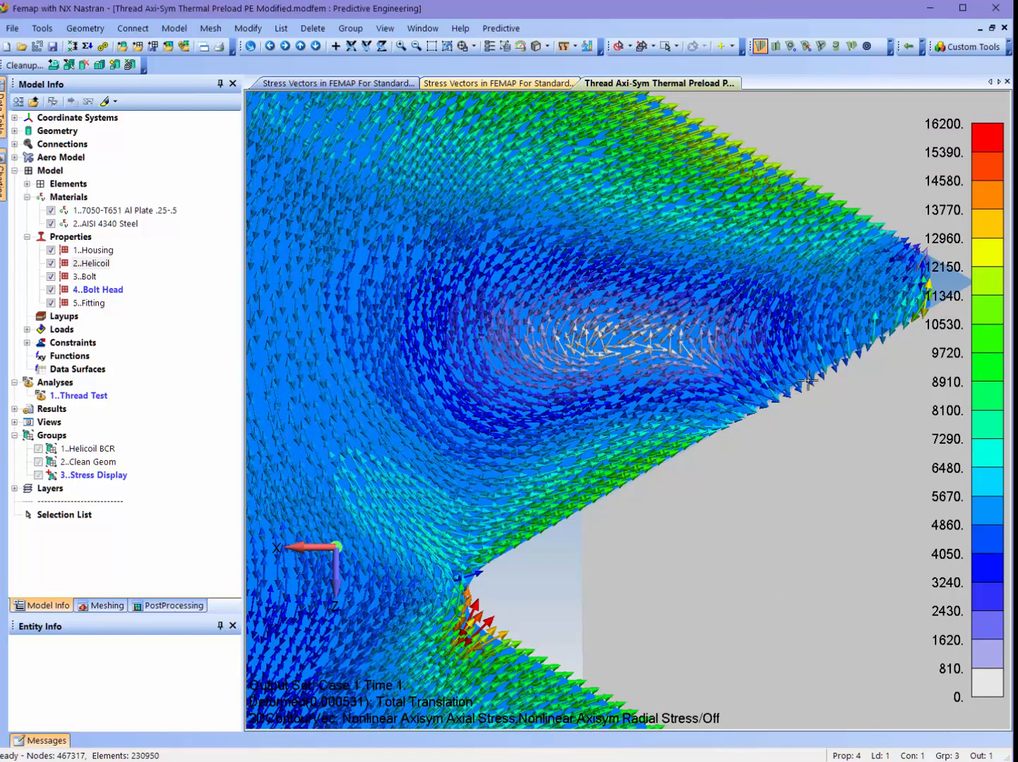